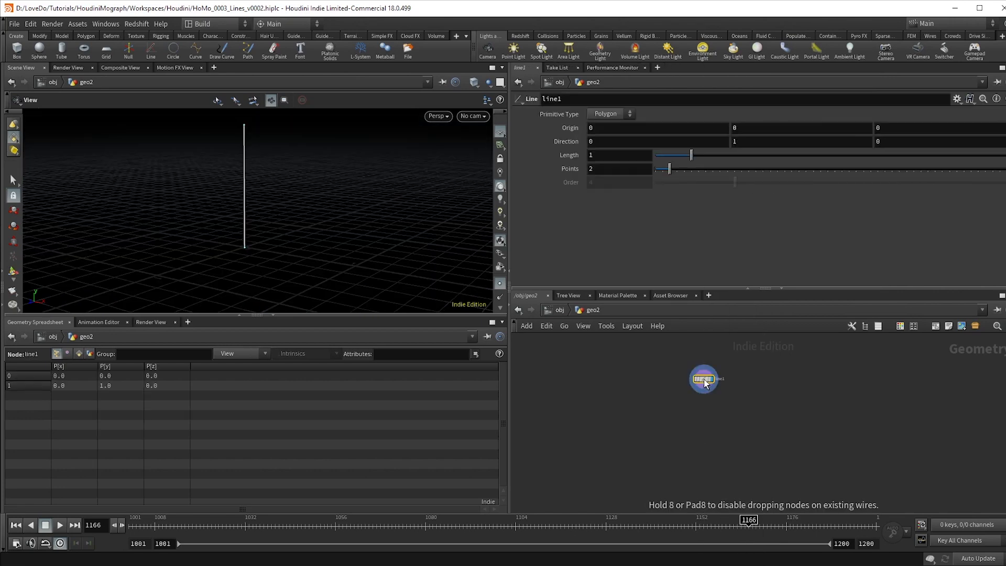
- Raise the line1 Points slider from 2 to 22 for evenly spaced points
left_click_drag(670, 167, 741, 167)
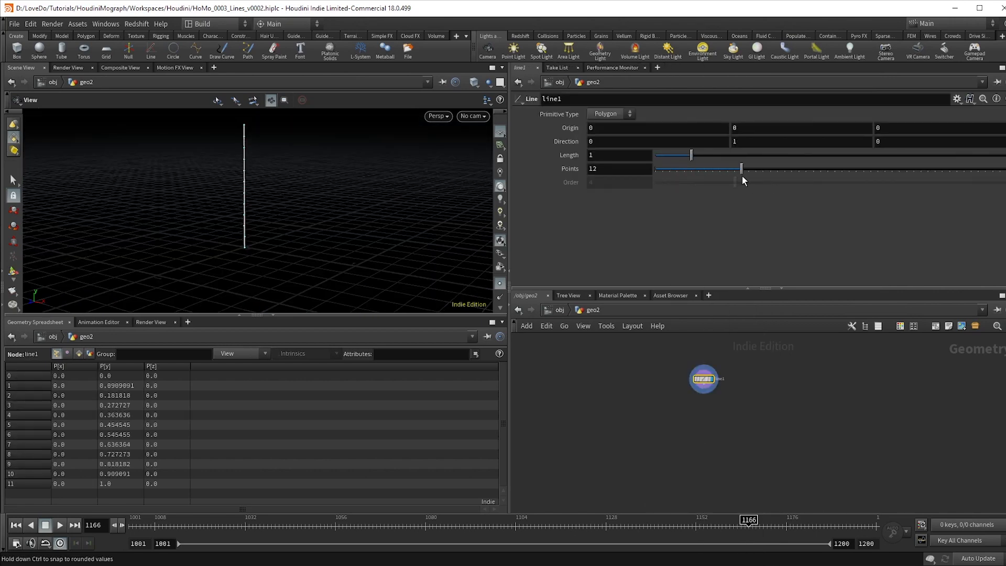
left_click_drag(741, 167, 813, 168)
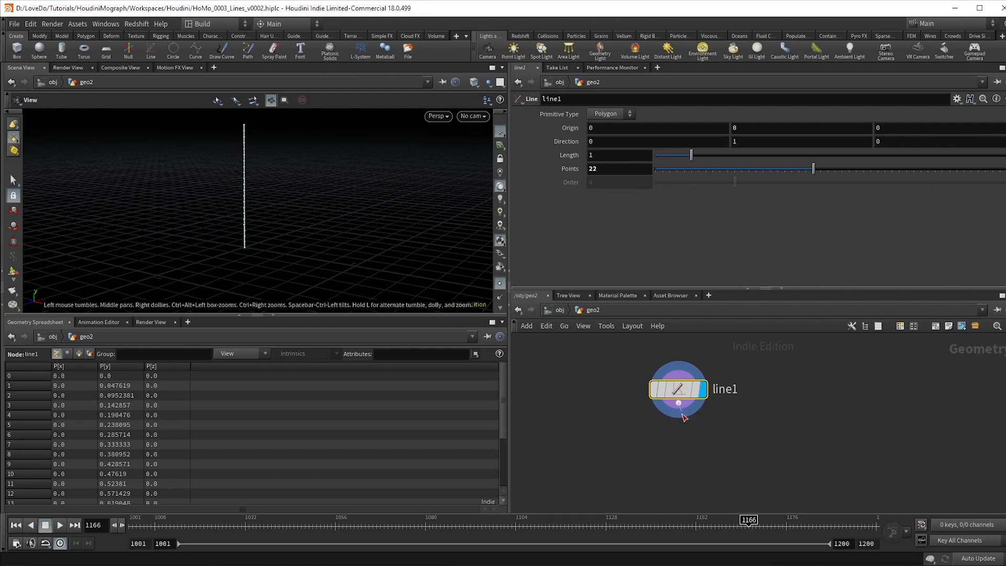
- Add a UV Texture node under line1 with Rows & Columns type and Point attribute class
left_click(678, 405)
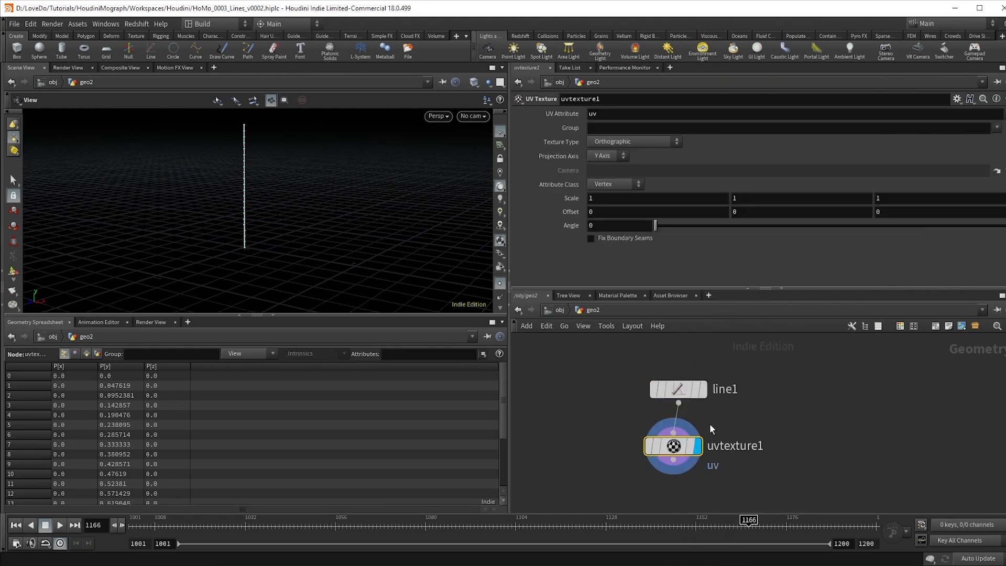
left_click(631, 141)
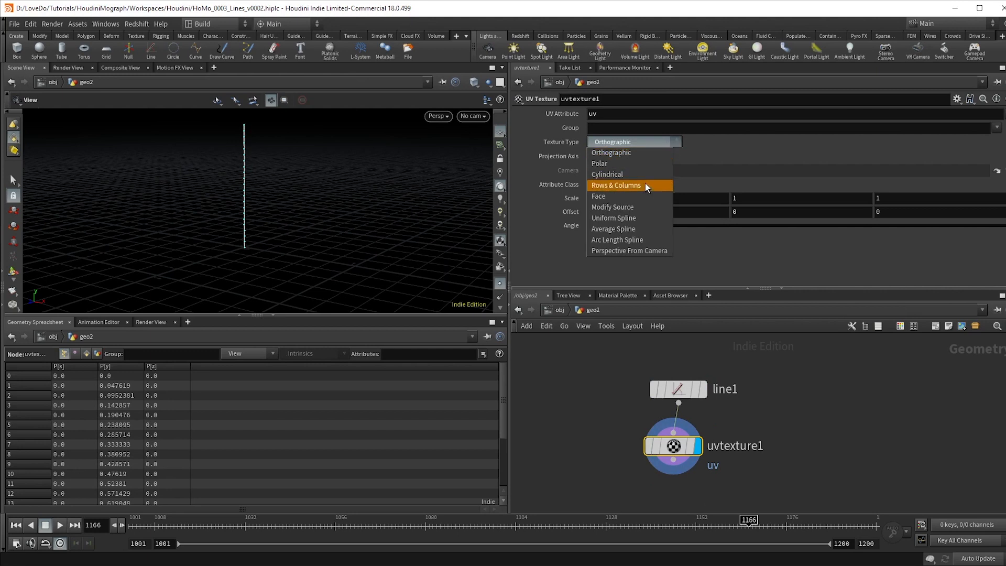
left_click(615, 185)
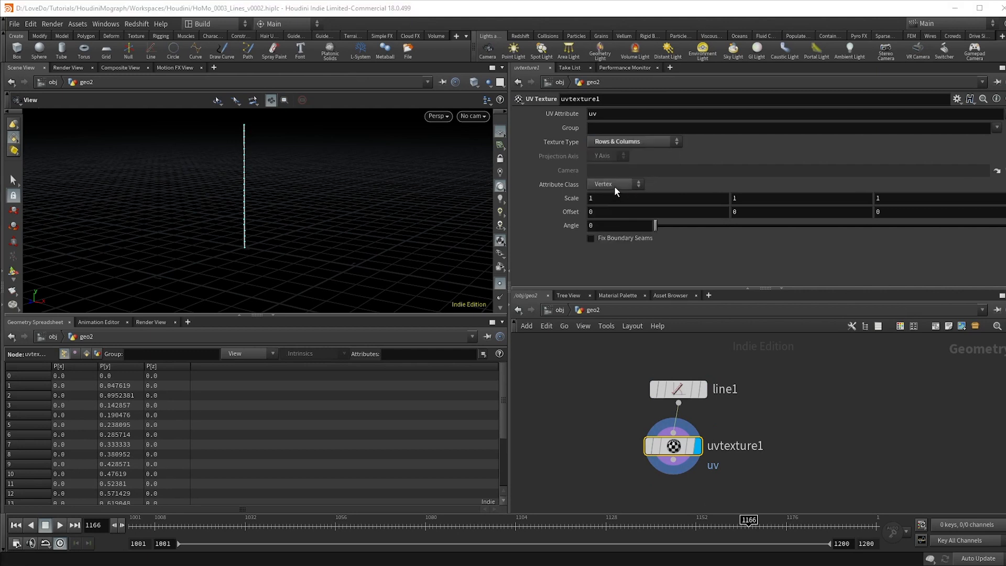
left_click(616, 185)
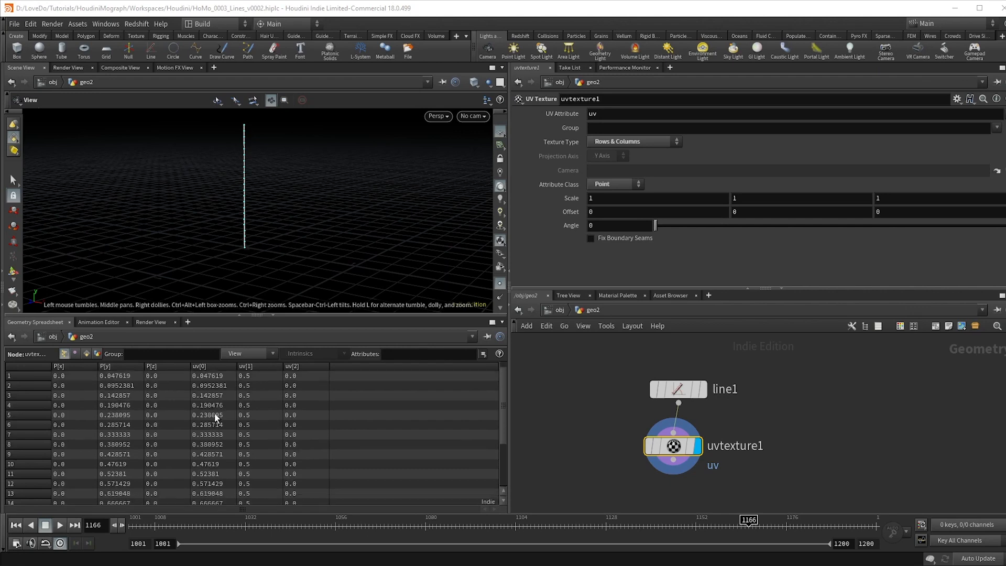
scroll("down", 3)
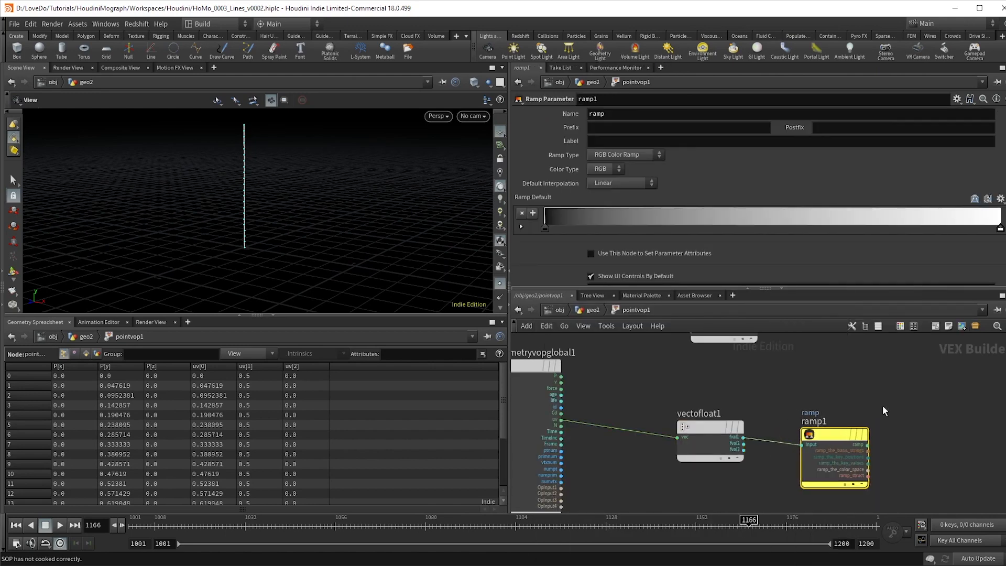
- Set ramp1 inside pointvop1 to Ramp Type Spline Ramp (float)
left_click(624, 156)
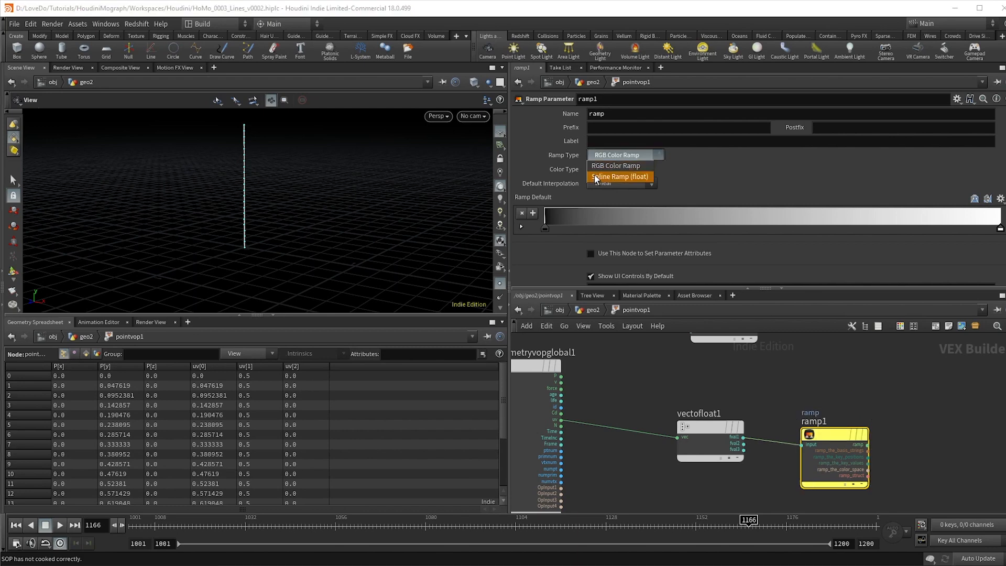
left_click(620, 176)
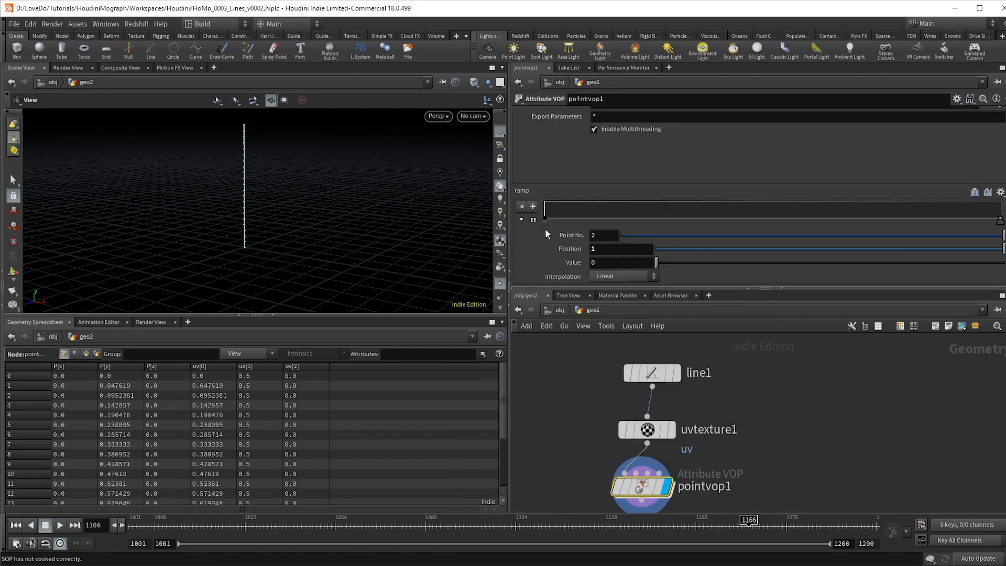
- Set the ramp interpolation to B-Spline and reshape its profile to bend the line
left_click(623, 275)
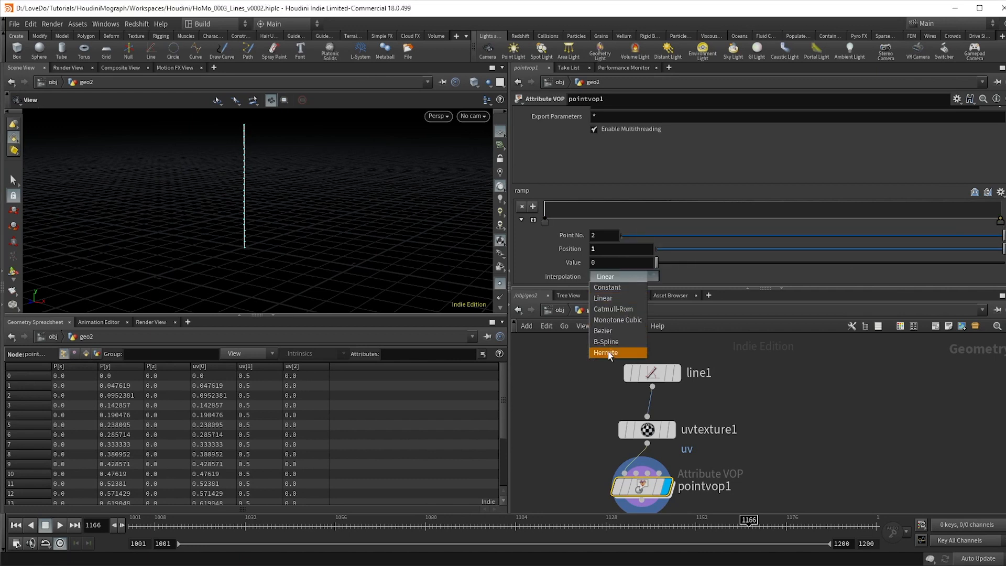
left_click(604, 341)
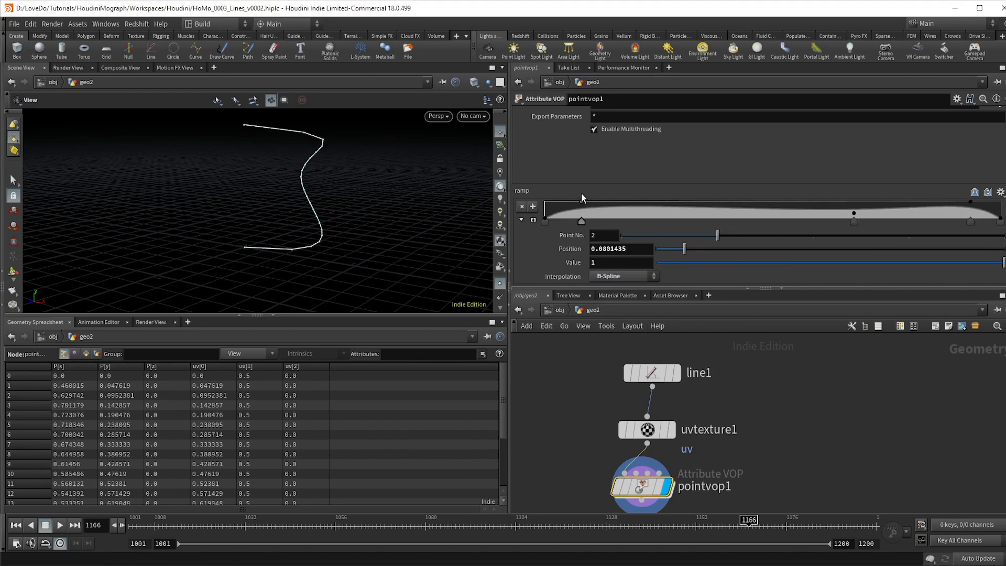
left_click_drag(580, 221, 574, 212)
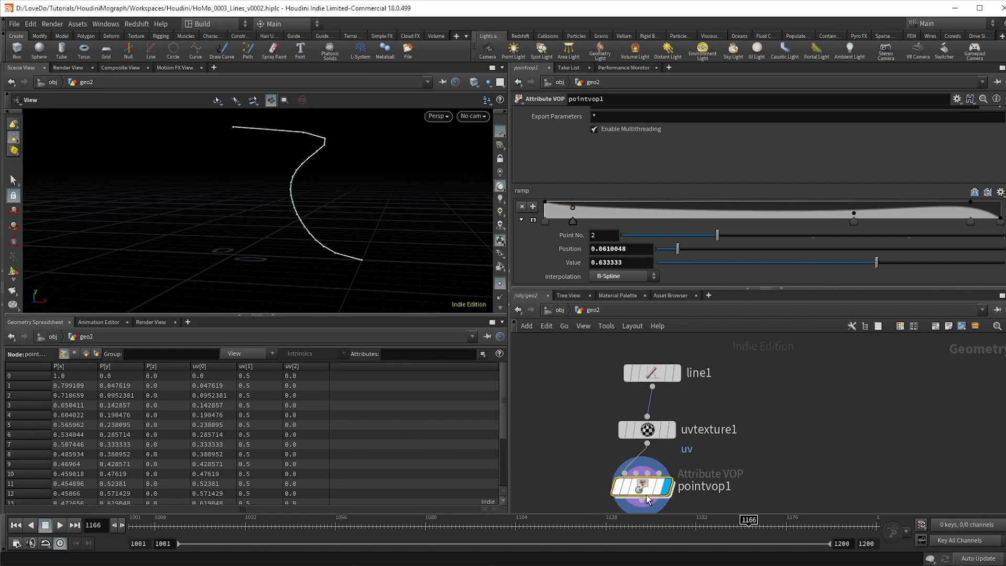
- Insert a Multiply after the ramp in pointvop1, lower its second input and adjust the ramp's end point
double_click(642, 485)
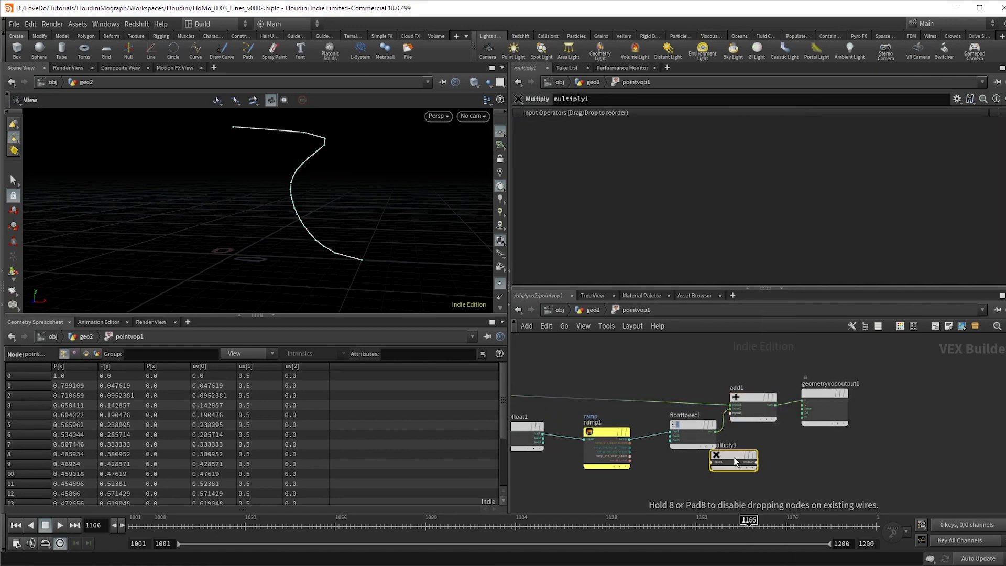
left_click_drag(733, 459, 691, 428)
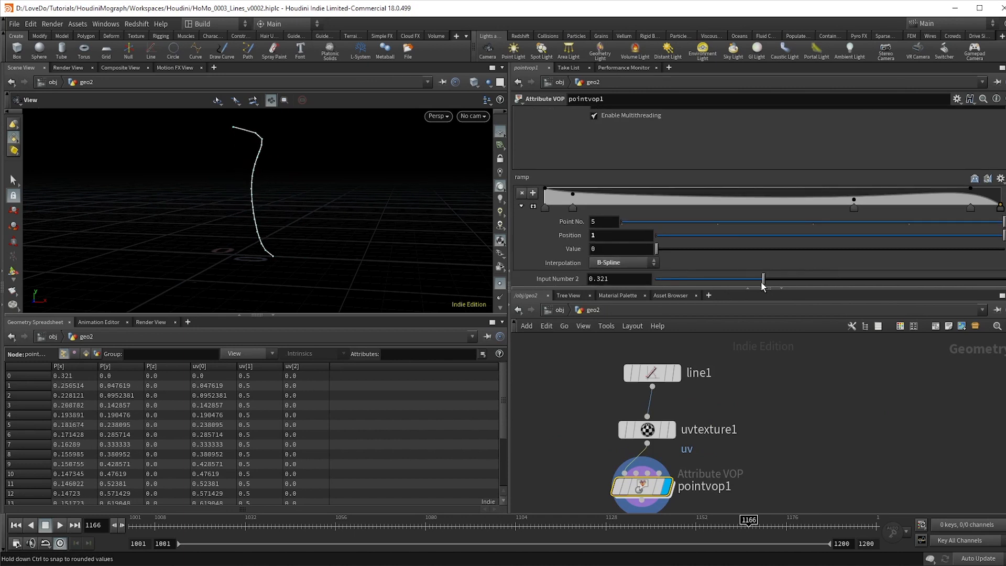
left_click_drag(764, 279, 754, 279)
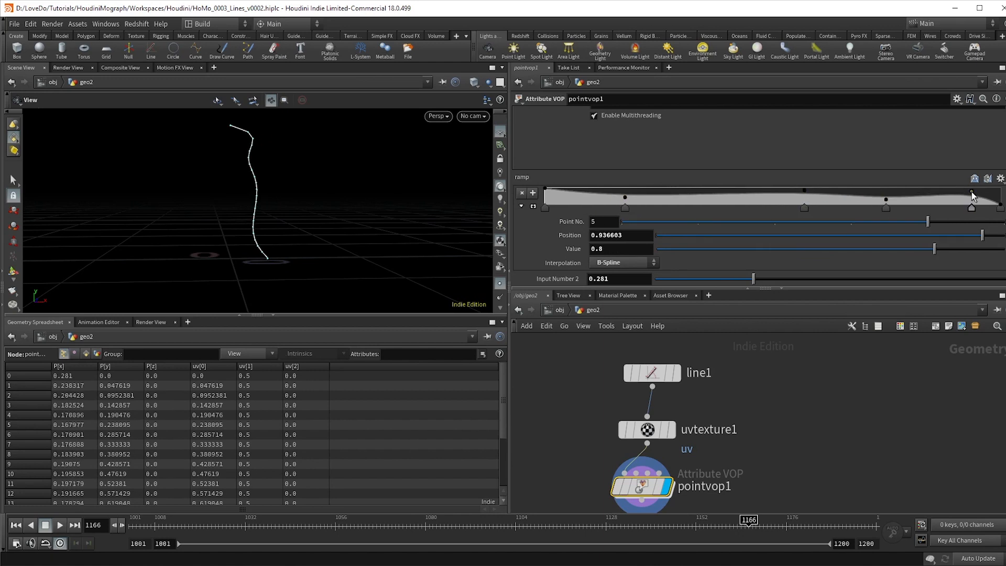
left_click_drag(972, 196, 953, 208)
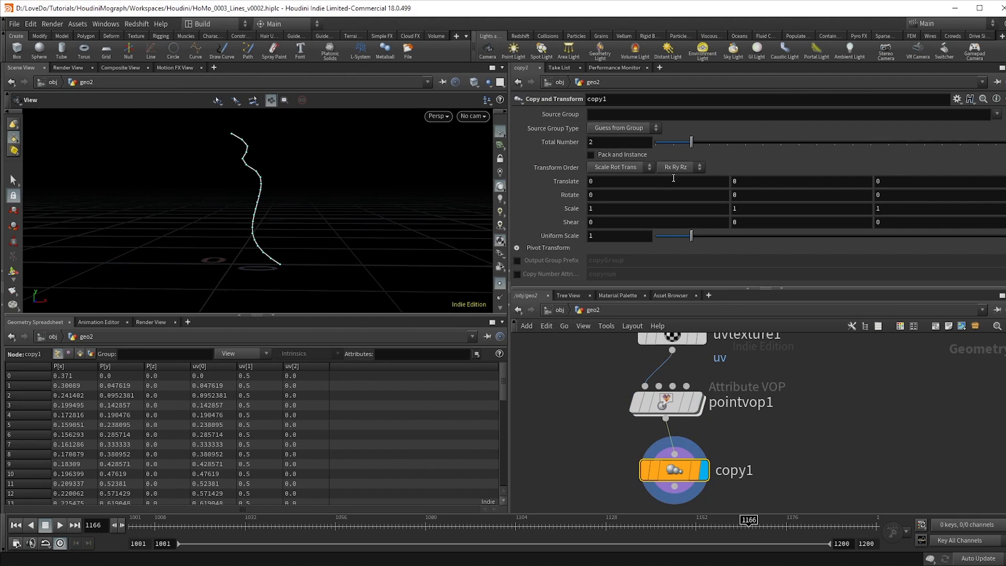
- Link the copy node's Rotate Y to the copy count as 360/ch("ncy")
right_click(590, 142)
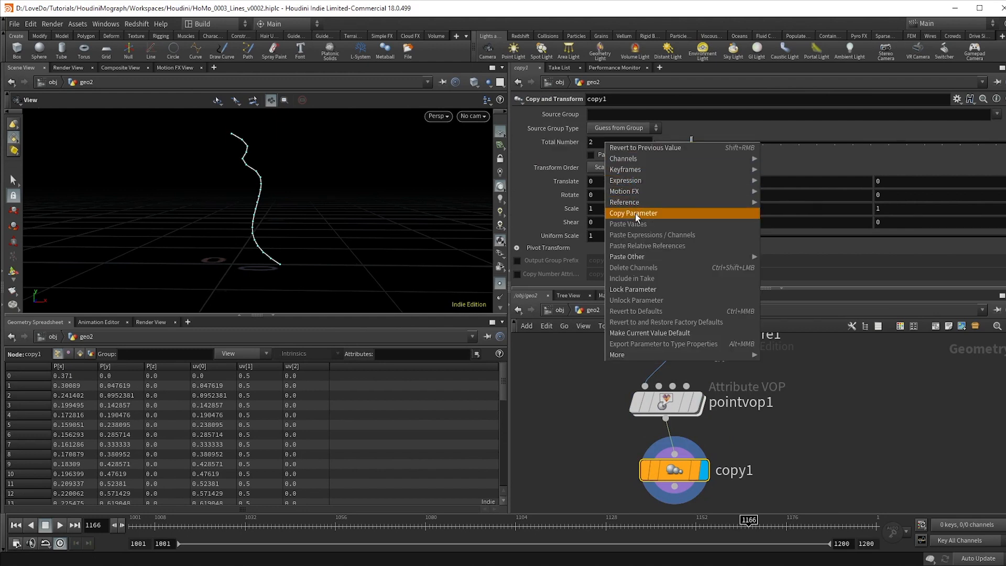
left_click(633, 212)
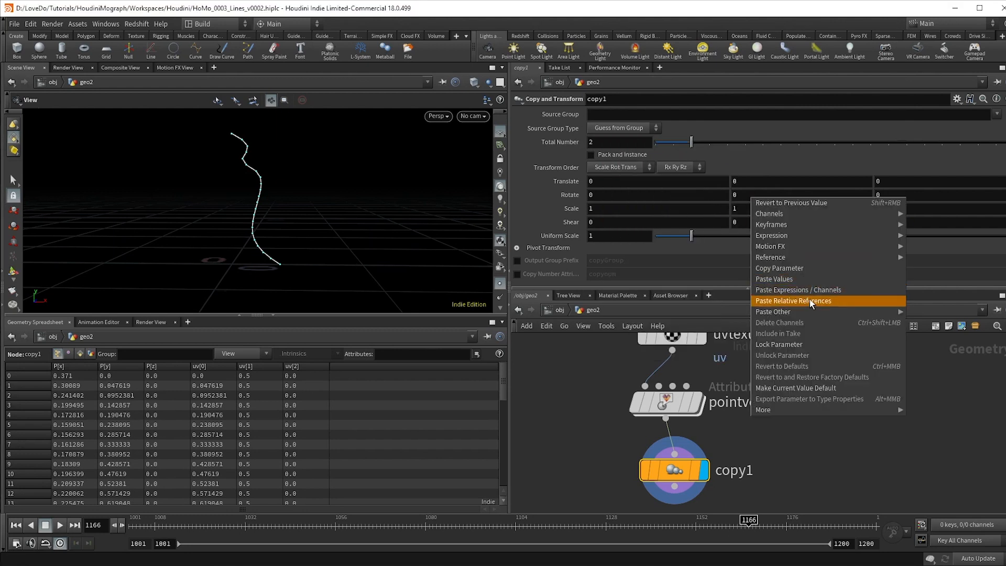
left_click(793, 301)
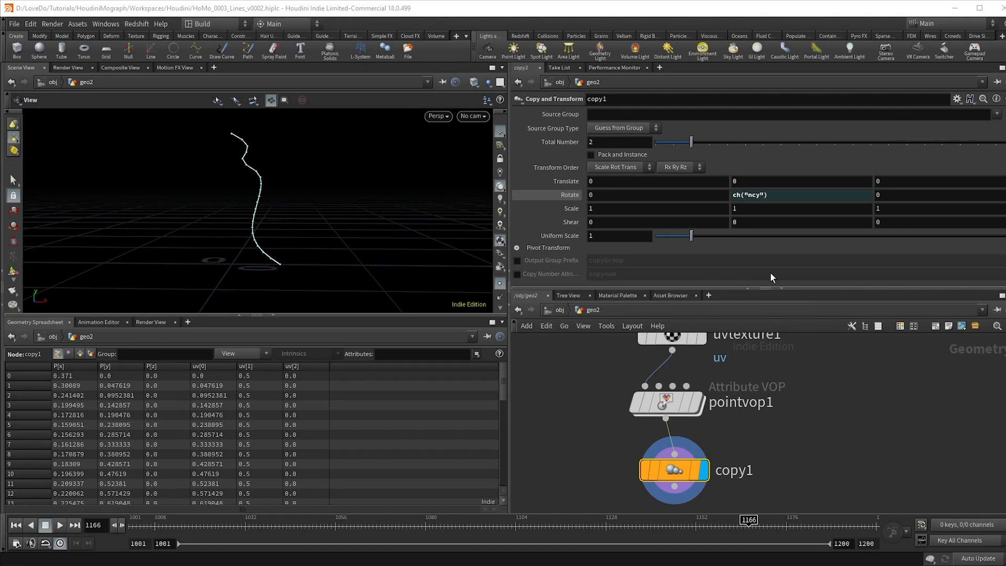
mouse_move(297, 188)
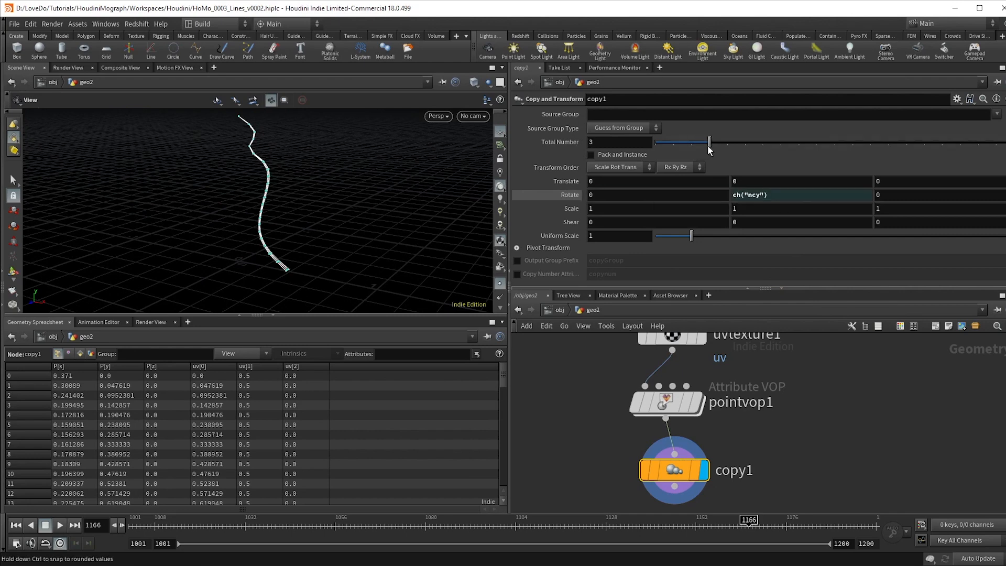
- Adjust Total Number through 3 and 7, settling on 4 copies around the axis
left_click_drag(709, 141, 780, 142)
type("360/")
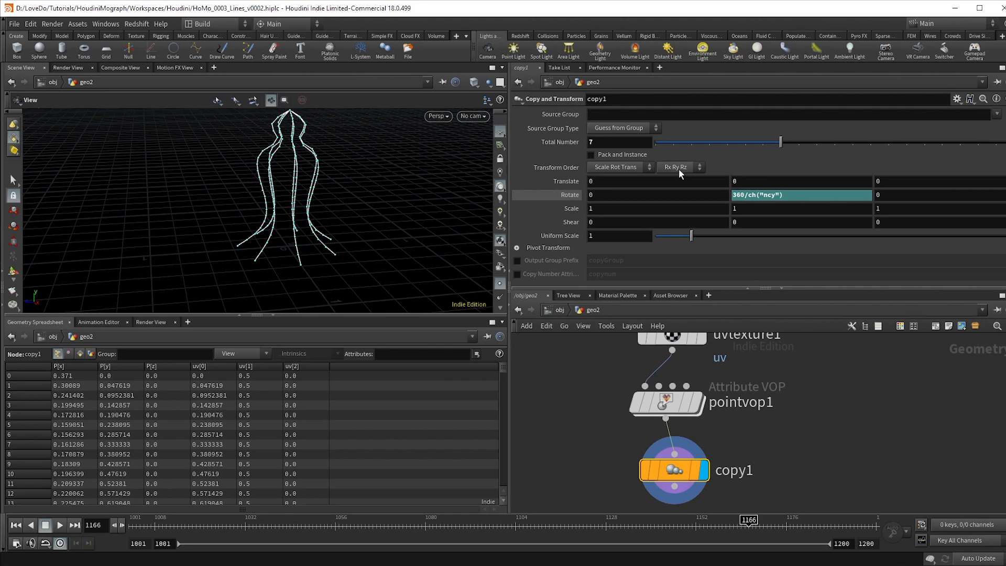
left_click_drag(780, 142, 726, 142)
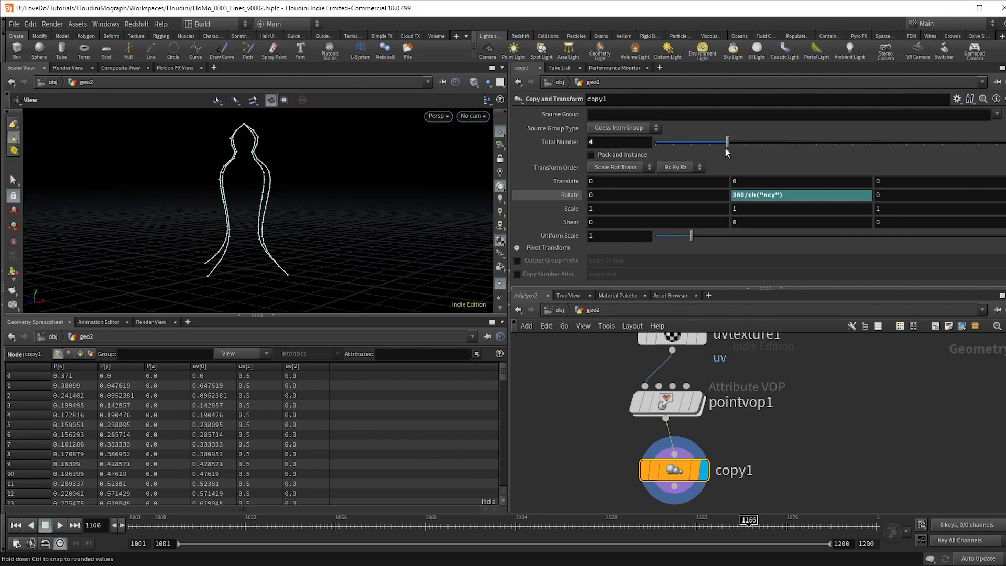
left_click_drag(726, 142, 816, 141)
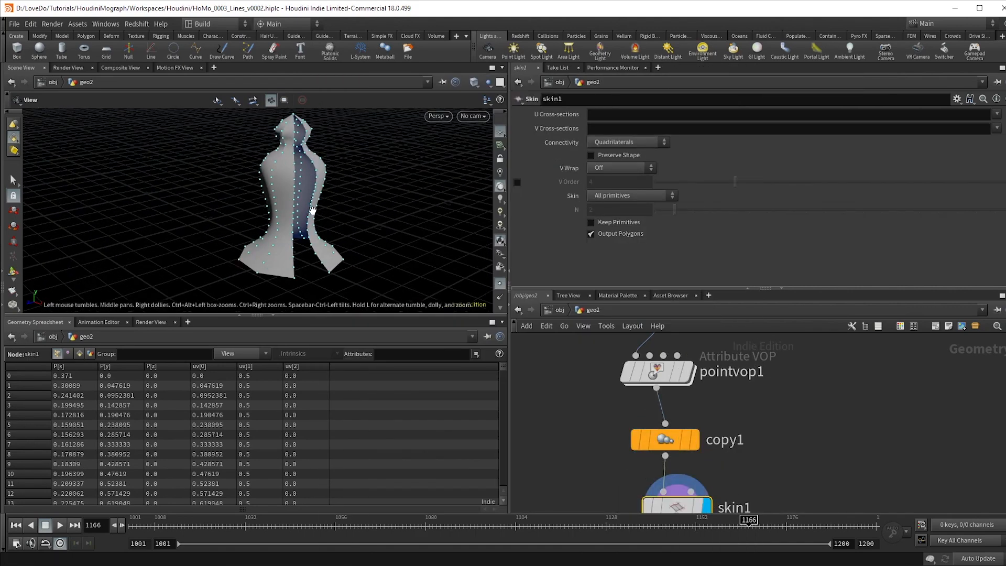
- Append a Skin SOP below copy1 and display the lofted surface
left_click(619, 167)
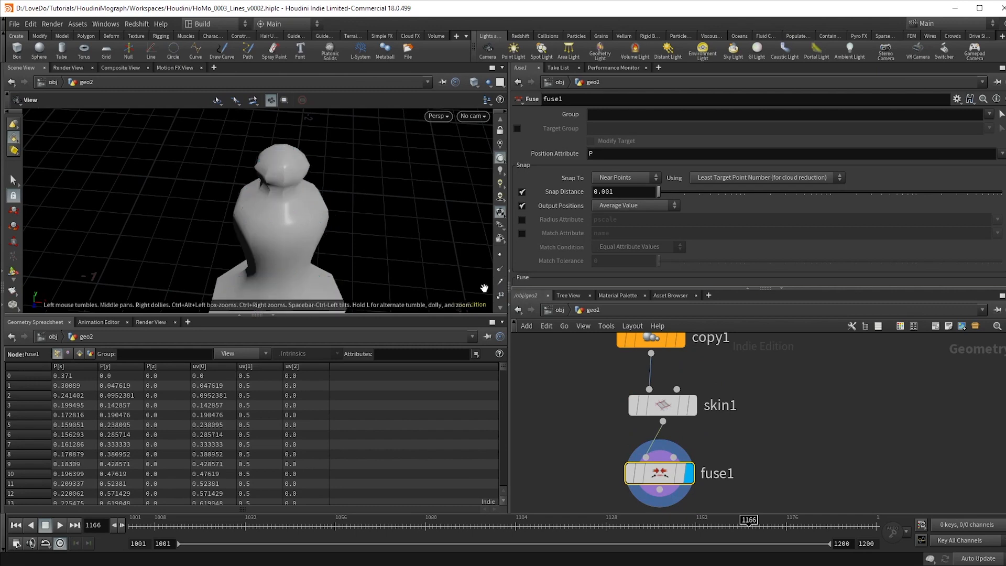
- Orbit around the fused chess piece to inspect both sides
left_click_drag(484, 287, 290, 194)
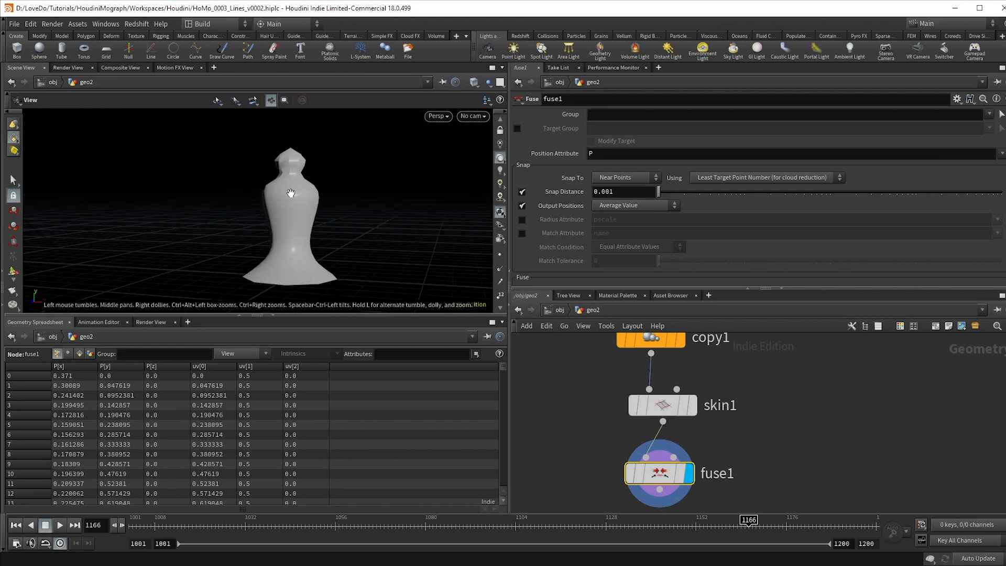
left_click_drag(290, 193, 296, 142)
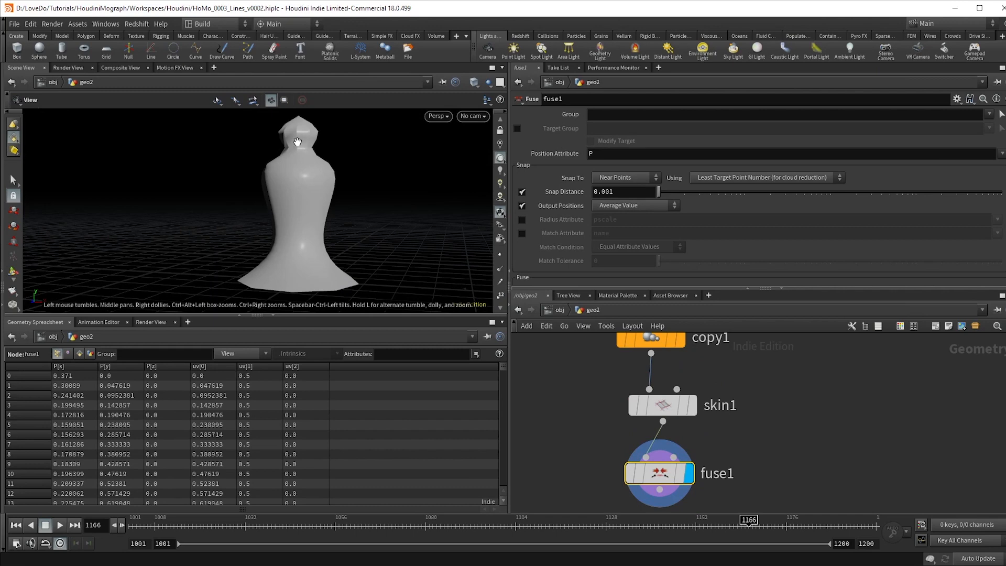
key("tab")
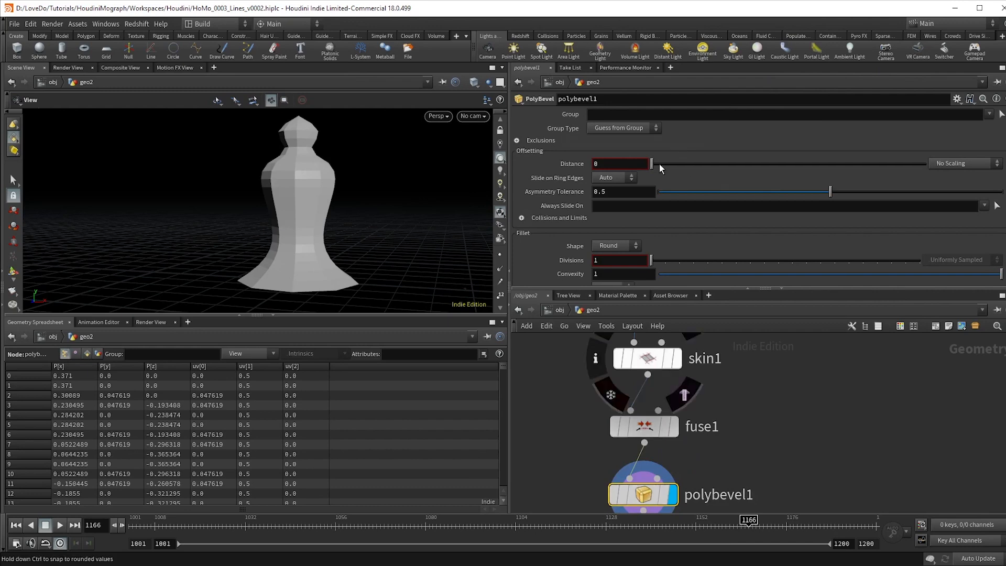
- Settle the PolyBevel distance at 0.006 after trying larger values
left_click_drag(652, 163, 702, 164)
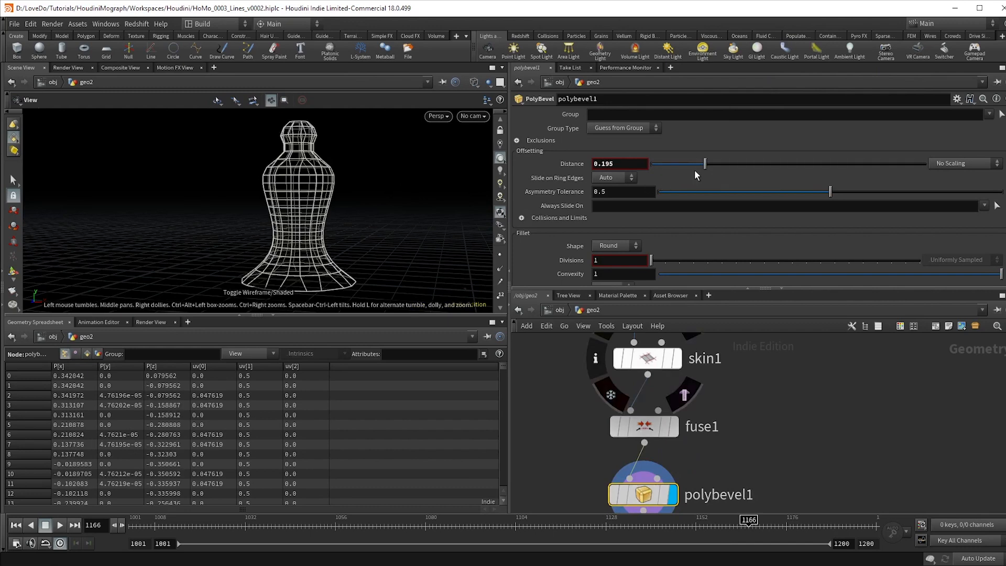
left_click_drag(702, 164, 656, 163)
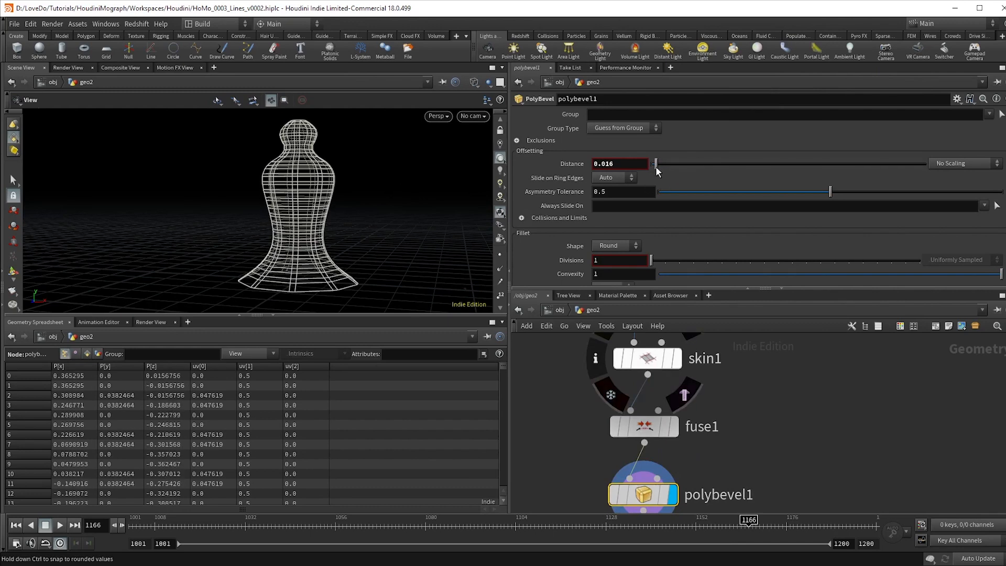
left_click_drag(654, 163, 650, 164)
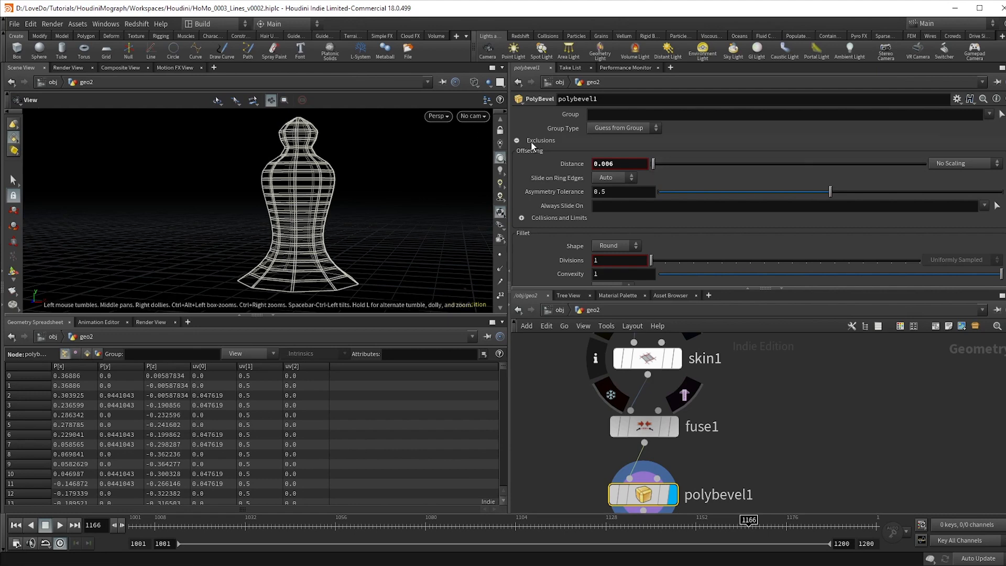
- Under Exclusions, set the Maximum Normal Angle to about 39.4
left_click(516, 139)
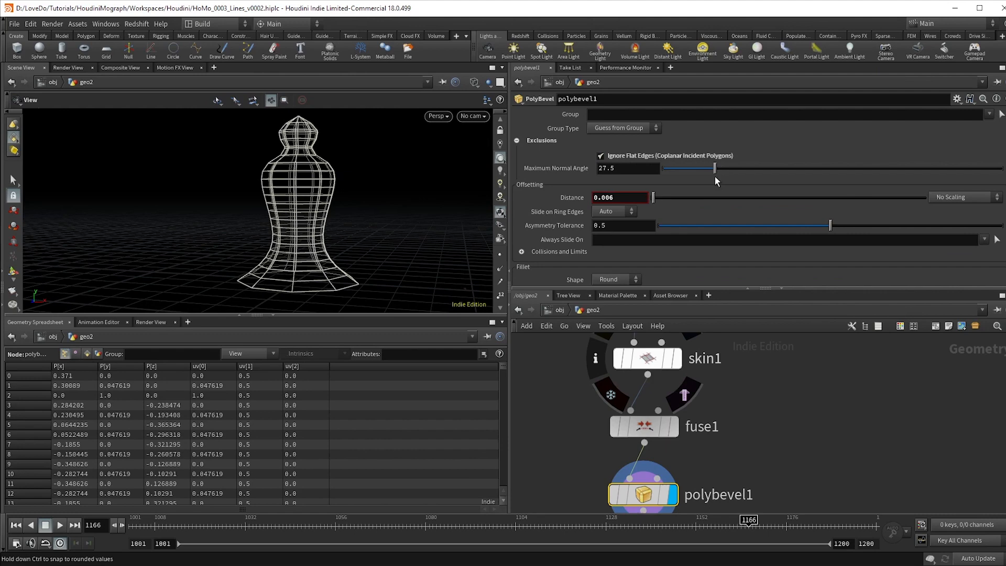
left_click_drag(714, 168, 747, 168)
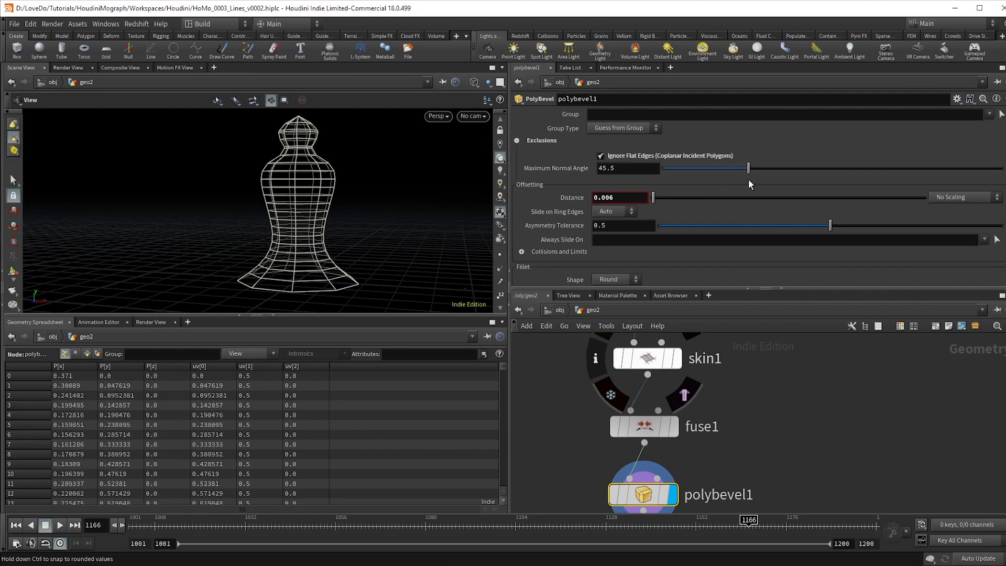
left_click_drag(747, 168, 737, 167)
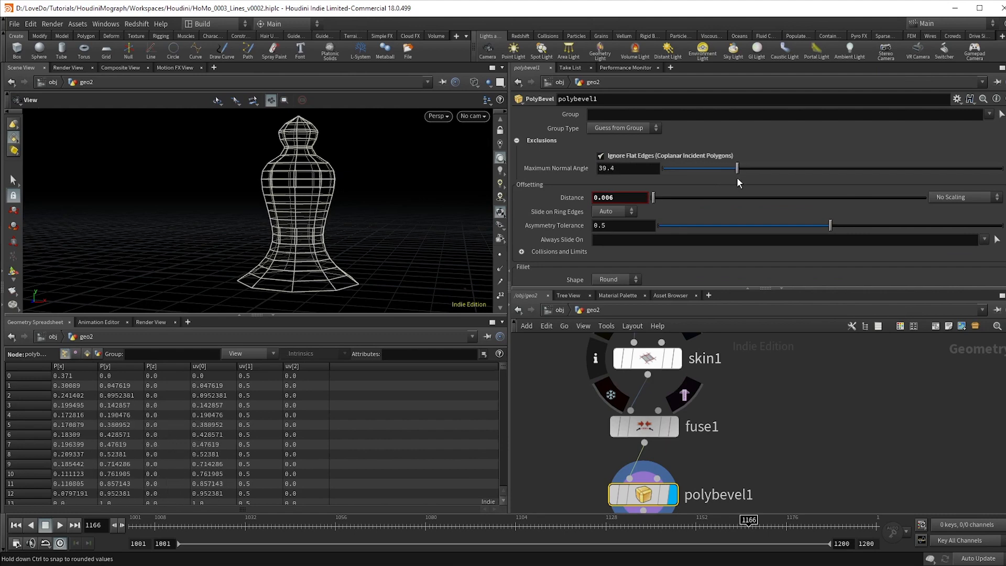
left_click_drag(736, 168, 744, 168)
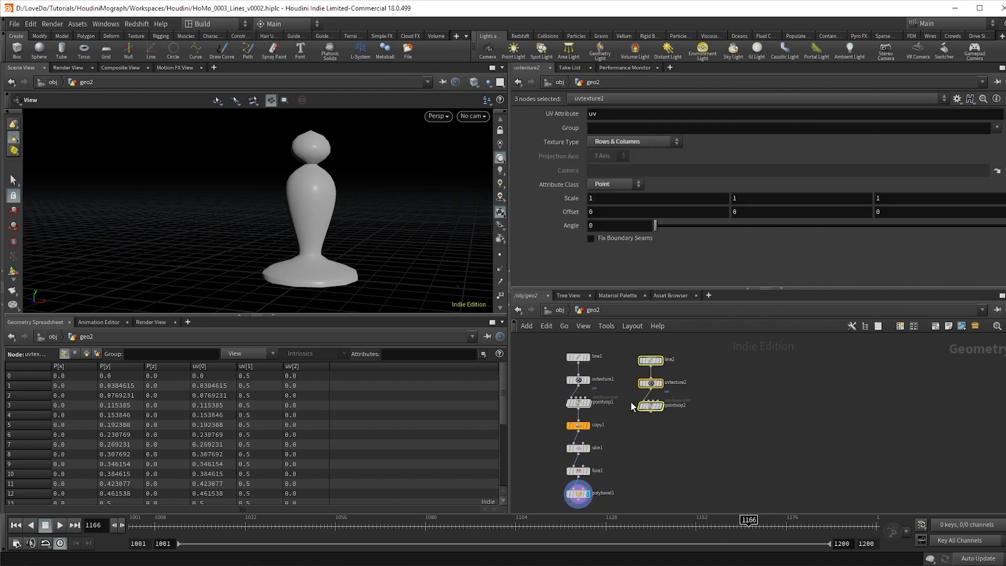
- Select the duplicated pointvop2 and dive into its internal network
left_click(661, 373)
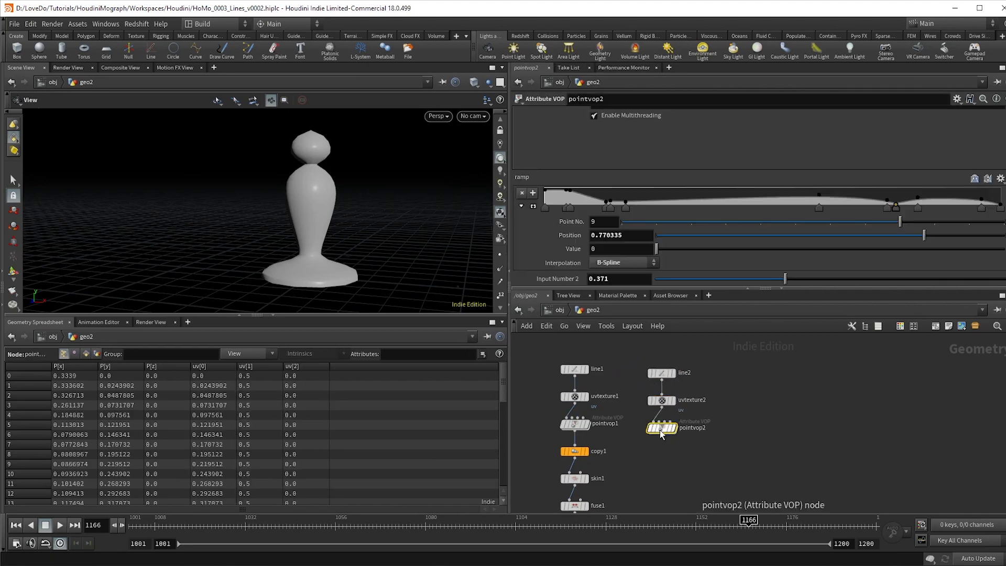
double_click(662, 428)
type("pa")
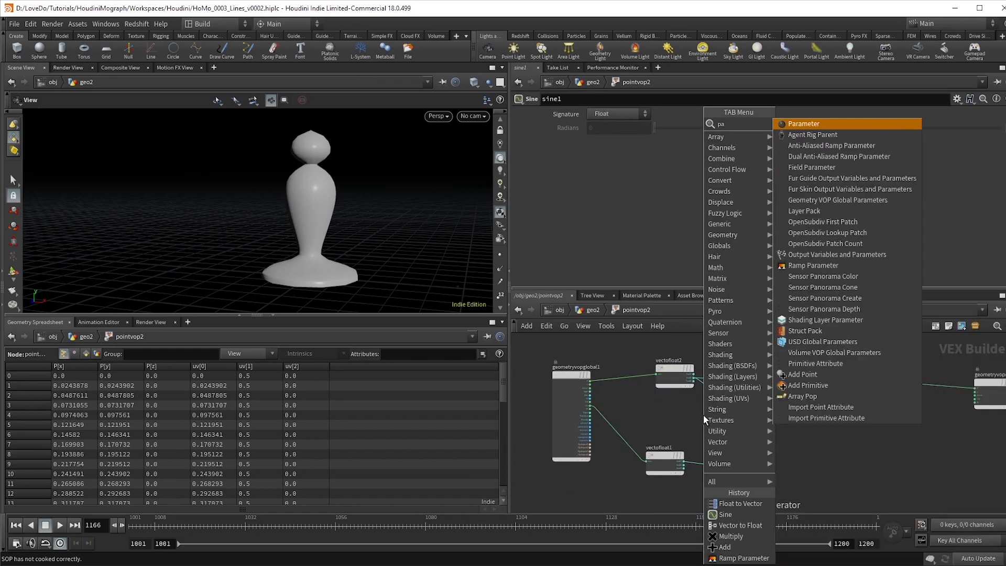
- Add a 'frequency' parameter multiplied into the sine input and set frequency to 10
left_click(806, 124)
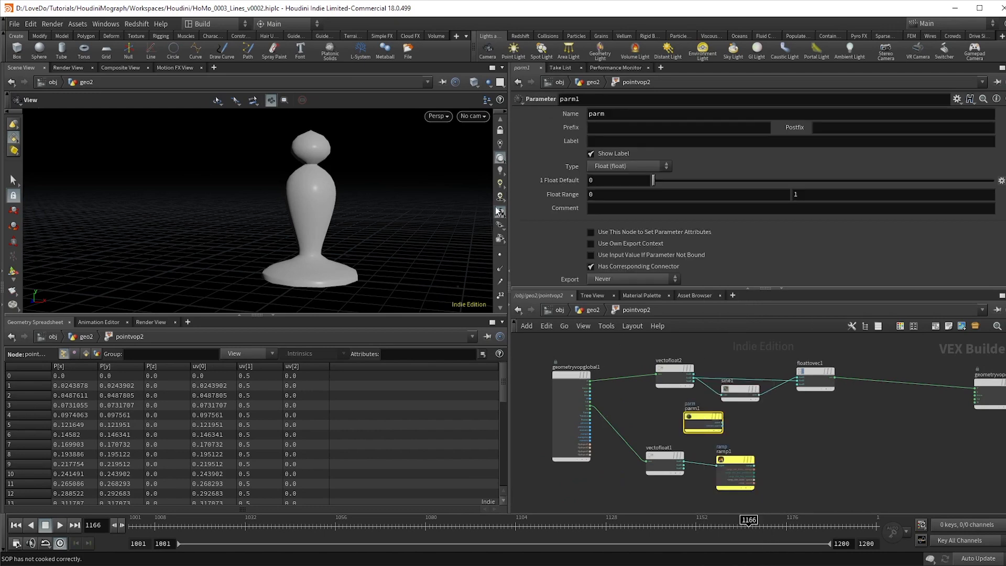
mouse_move(597, 113)
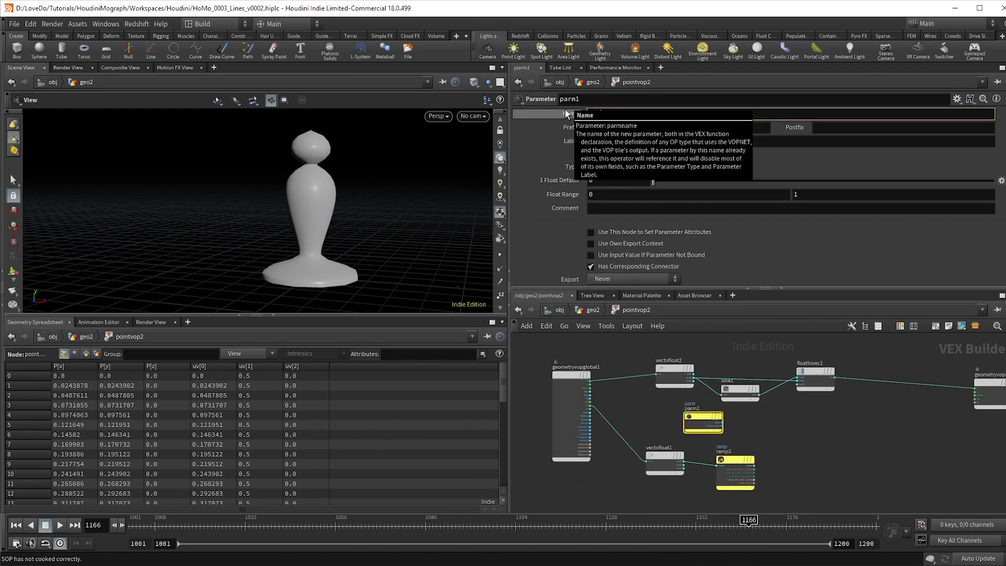
type("frequency")
type("mu")
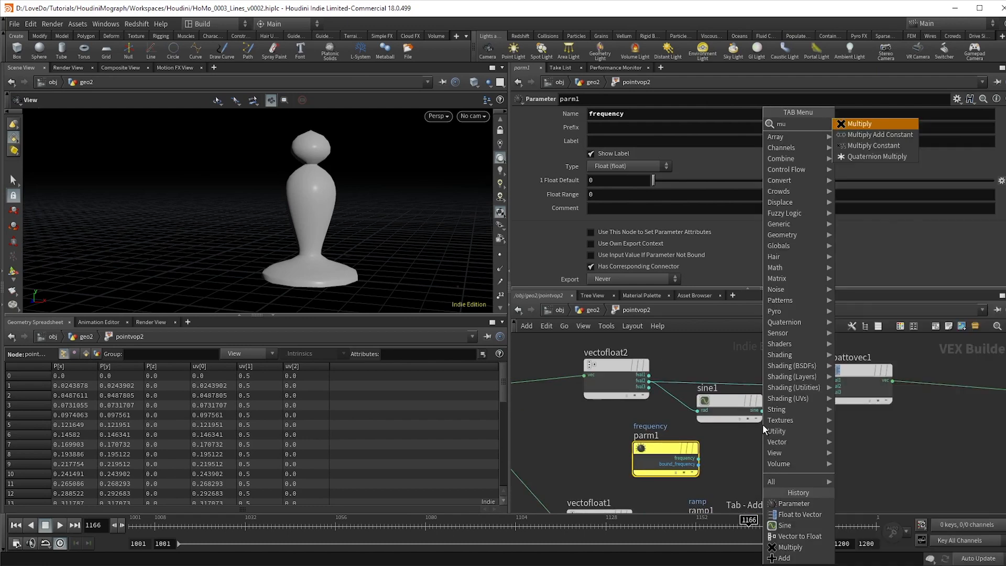
left_click(856, 124)
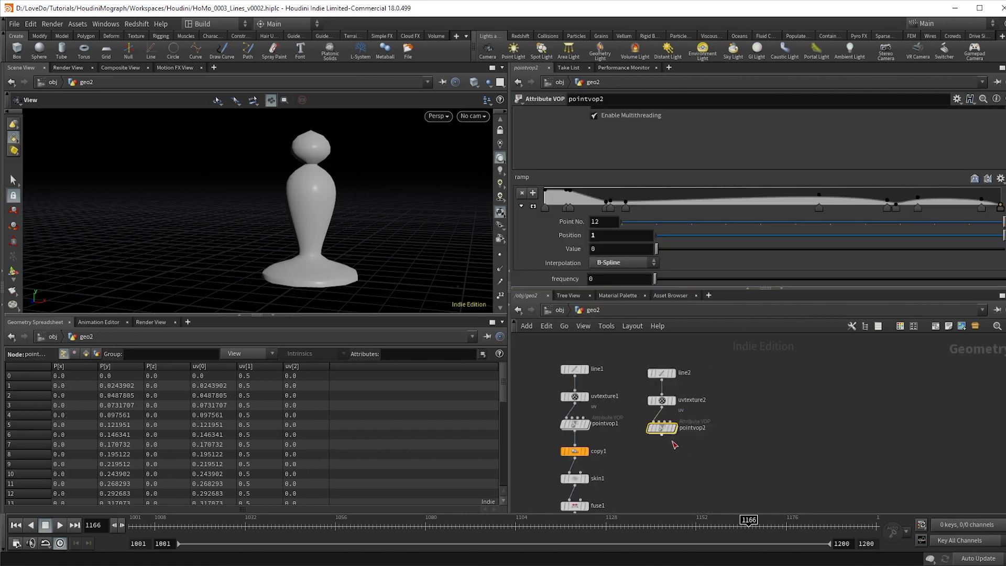
left_click_drag(656, 278, 806, 278)
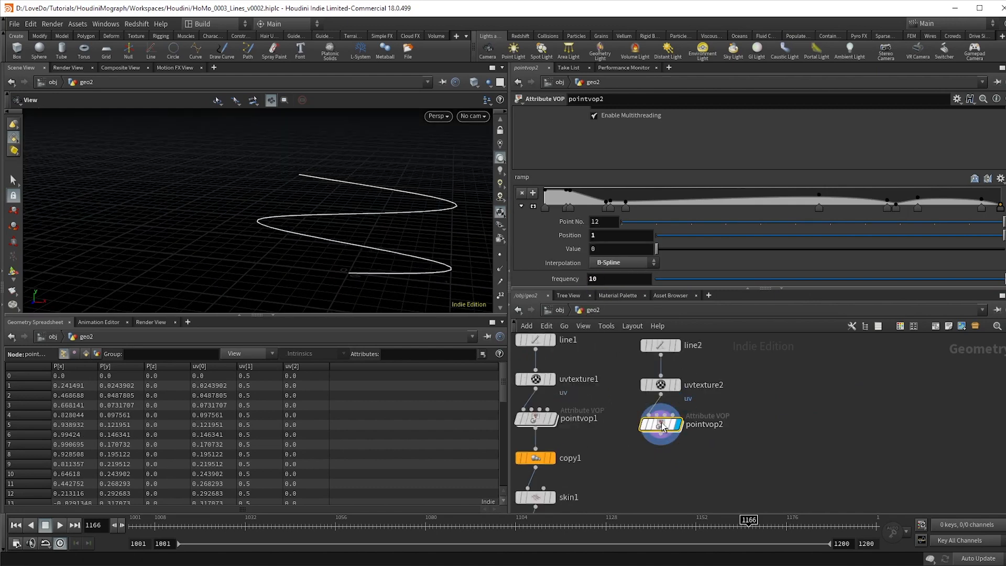
double_click(660, 420)
type("c")
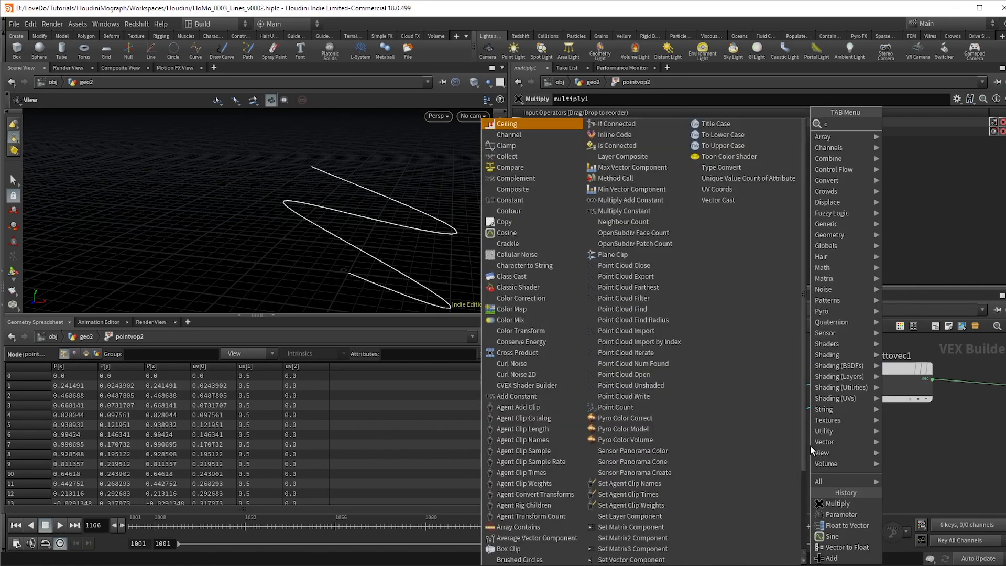
- Add a Cosine VOP fed by the multiplied value, curling the line into a spiral
left_click(507, 232)
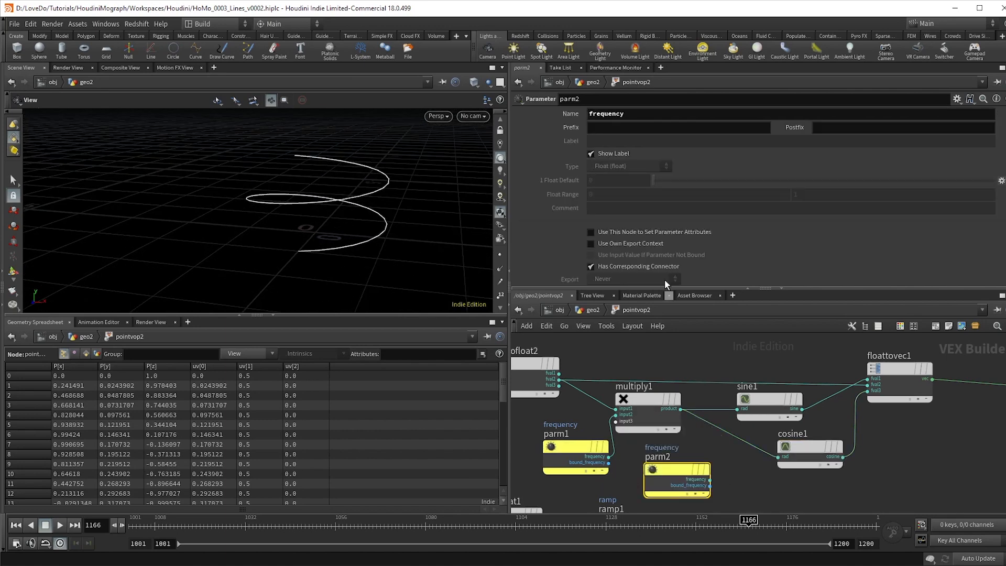
- Promote an 'amplitude' parameter multiplying the sine and cosine outputs, set to 0.065
type("amp;l")
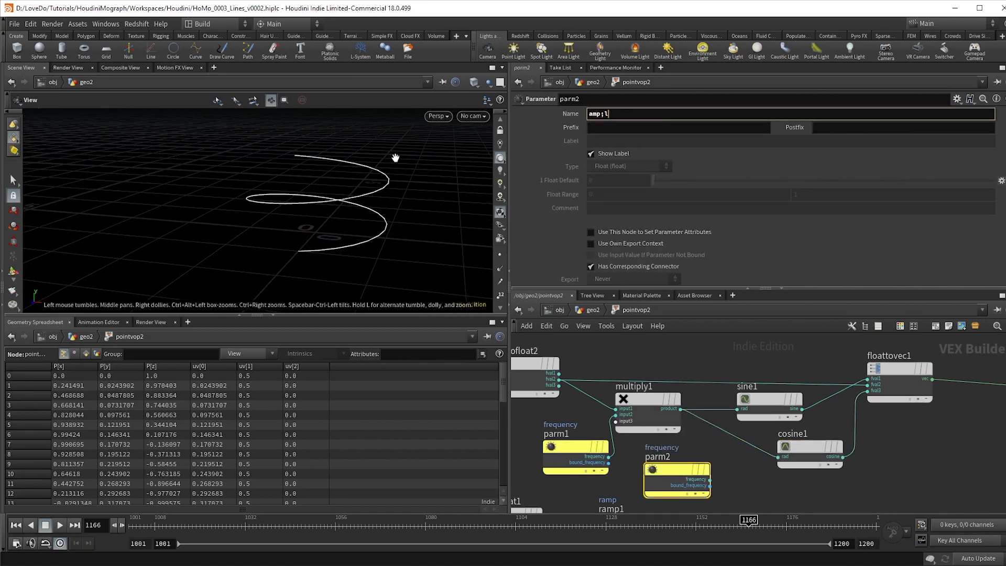
type("itude")
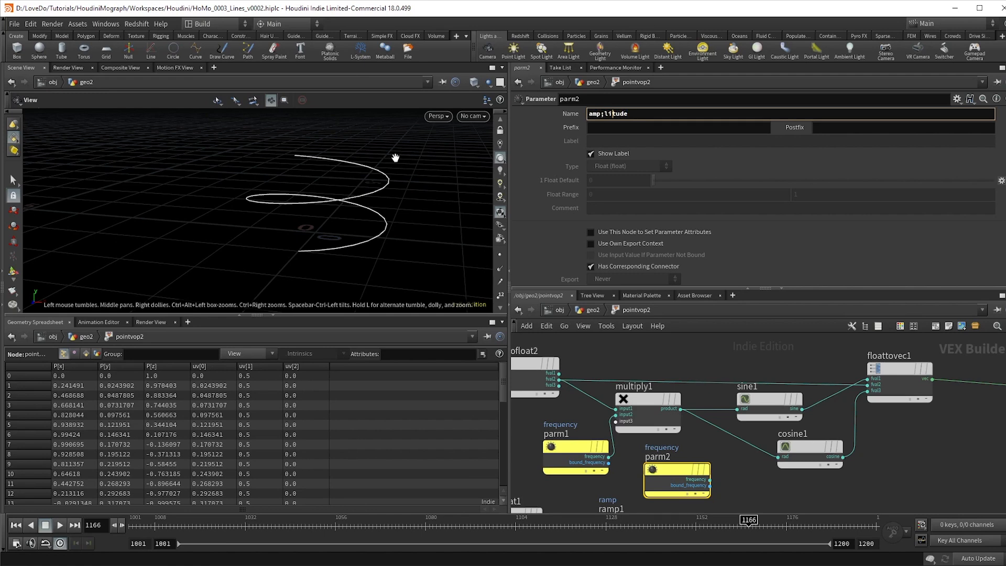
type("amplitude")
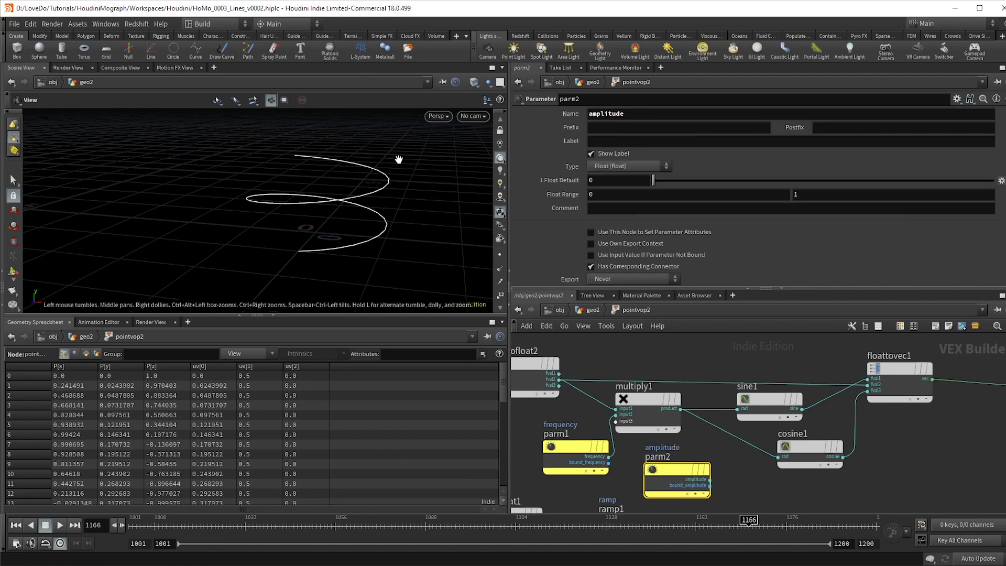
key("Tab")
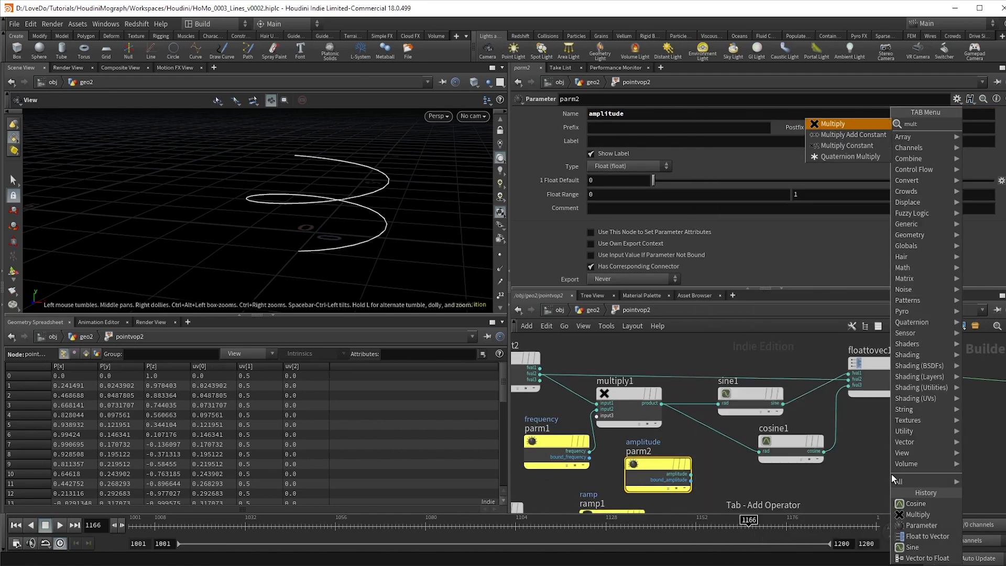
left_click(831, 123)
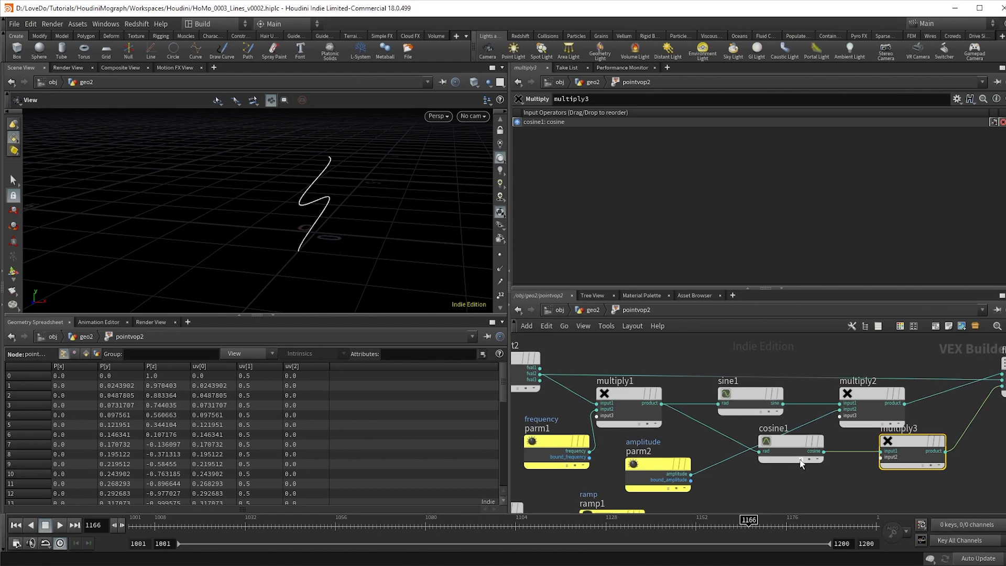
left_click_drag(692, 476, 885, 456)
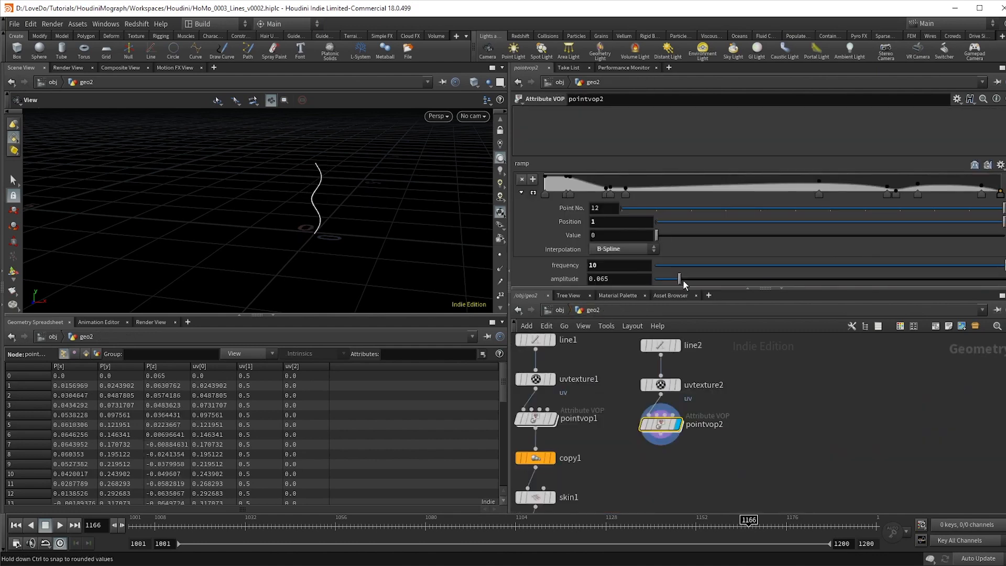
left_click_drag(679, 278, 745, 278)
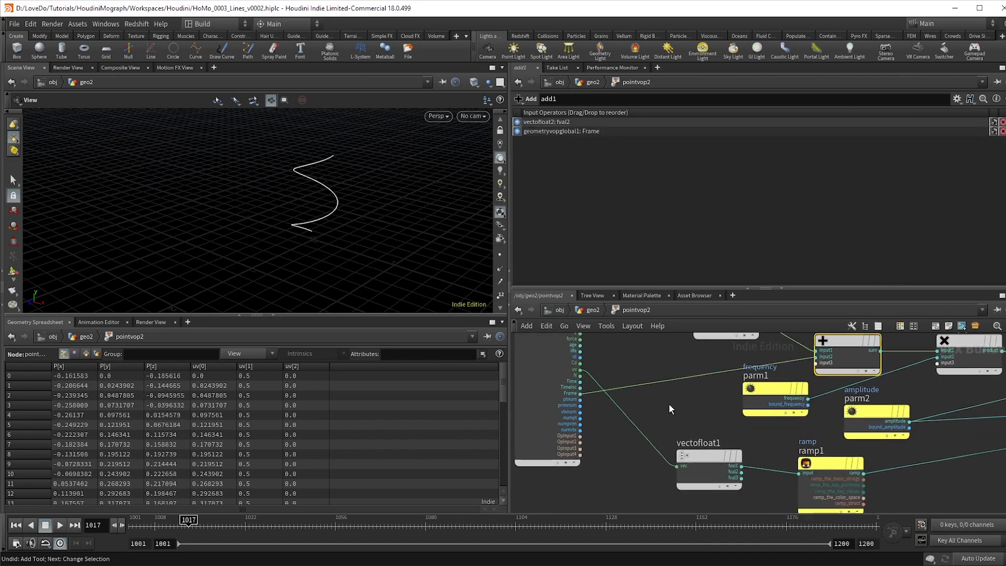
- Multiply the Frame offset by a new parameter renamed 'speed' to animate the swirl
left_click(59, 524)
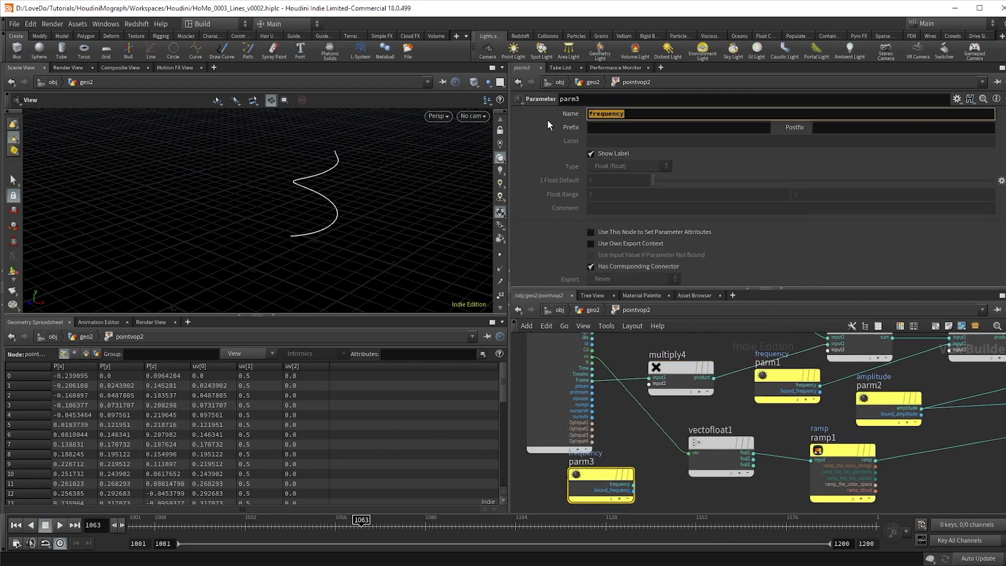
type("speed")
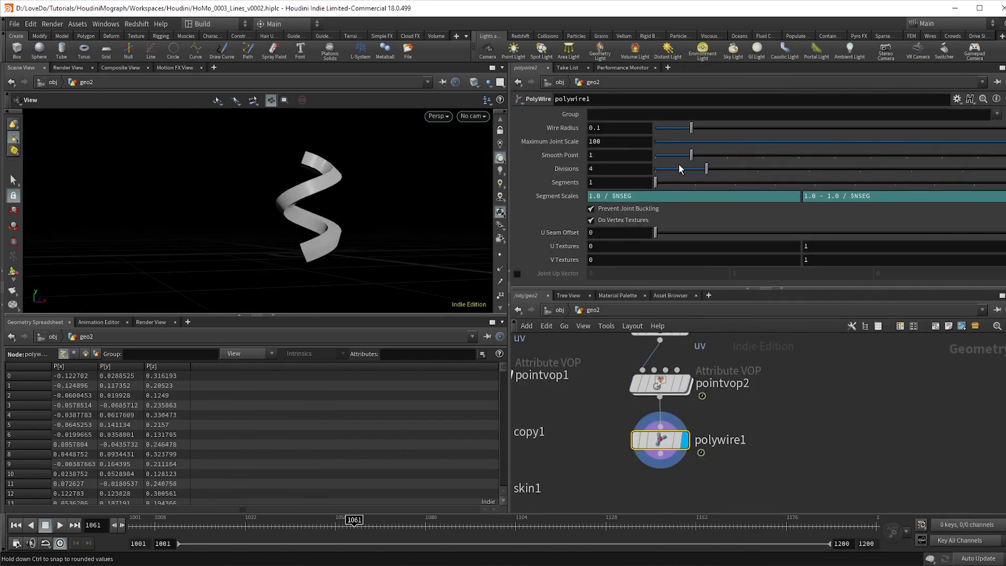
- Raise the PolyWire divisions to 8 and play back the swirling tube animation
left_click_drag(707, 168, 910, 167)
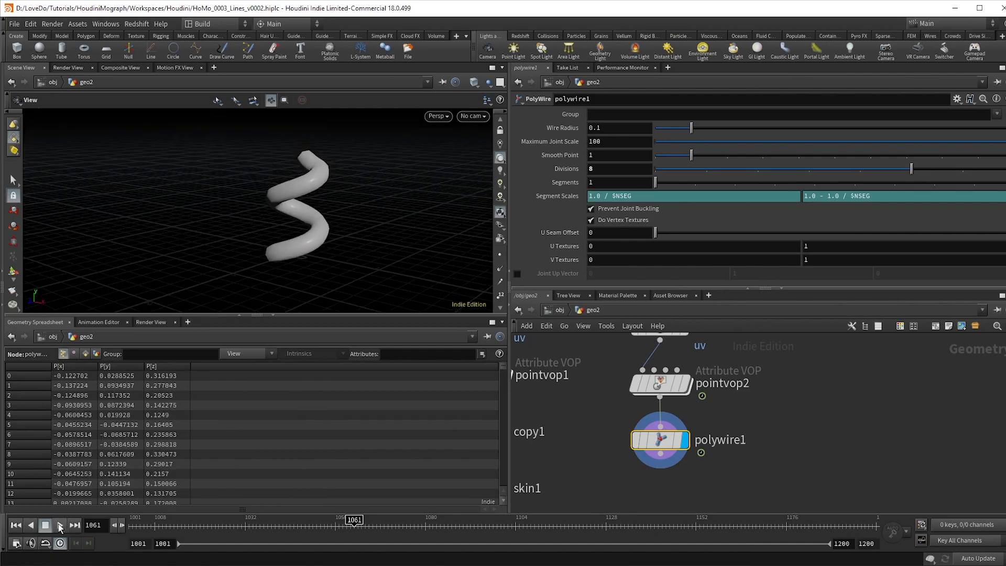
left_click(59, 525)
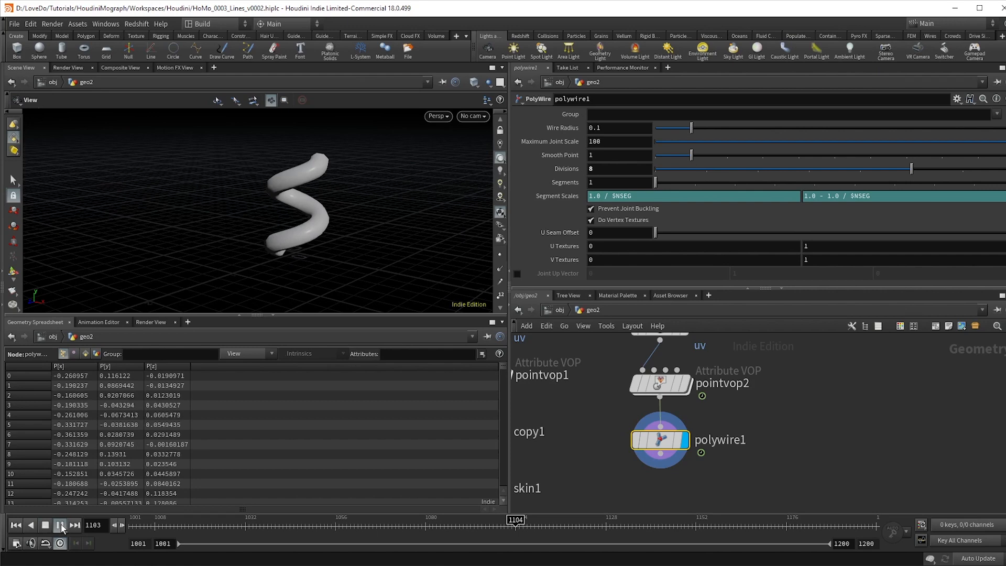
left_click(58, 525)
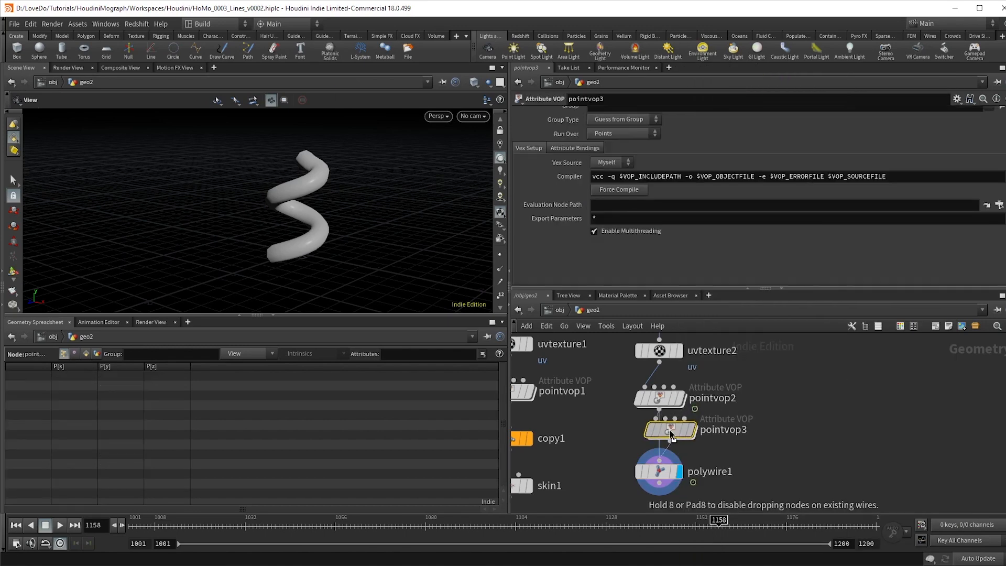
- Inside the Attribute VOP, multiply a ramp into a Bind Export named 'pscale'
double_click(669, 430)
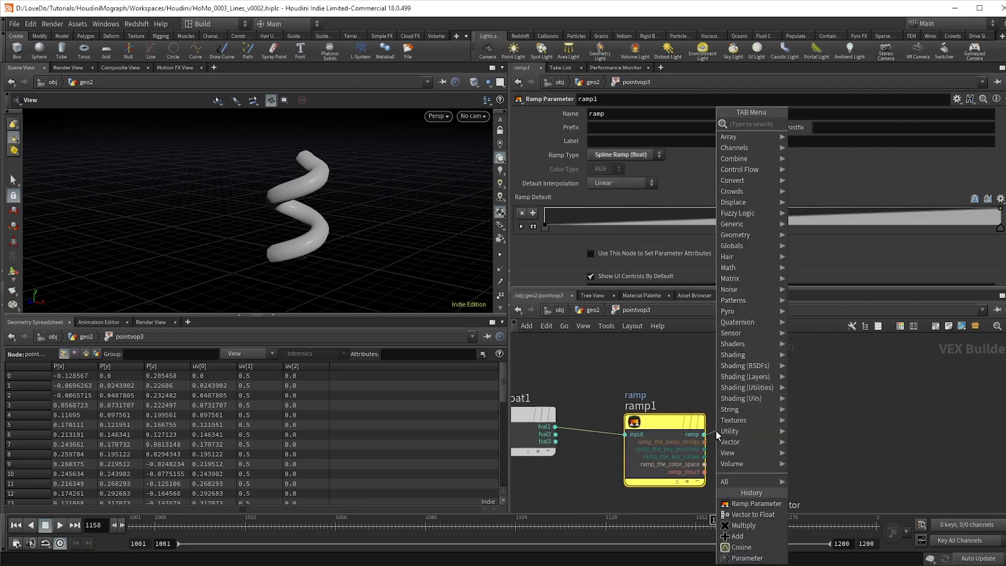
left_click(742, 525)
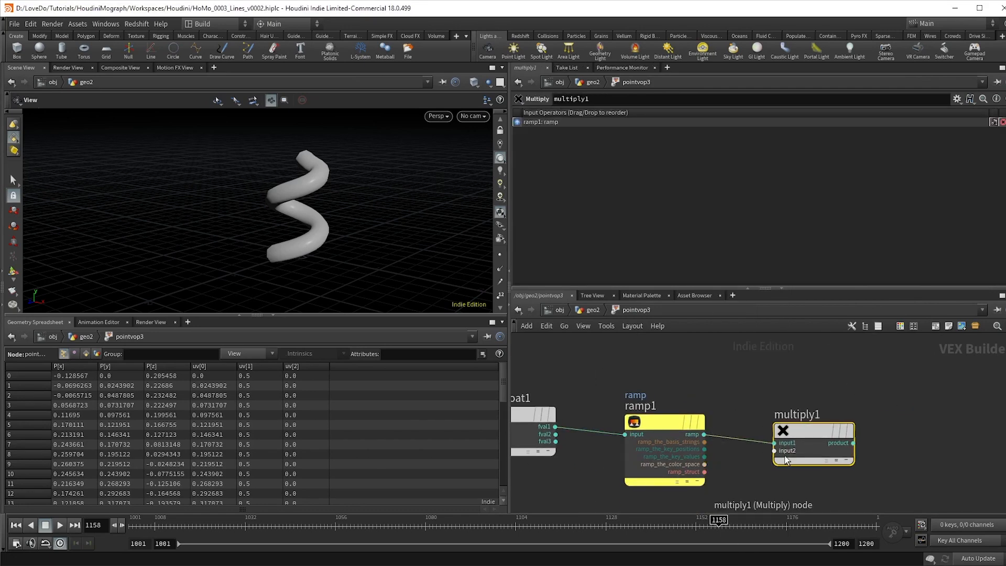
left_click_drag(775, 449, 914, 449)
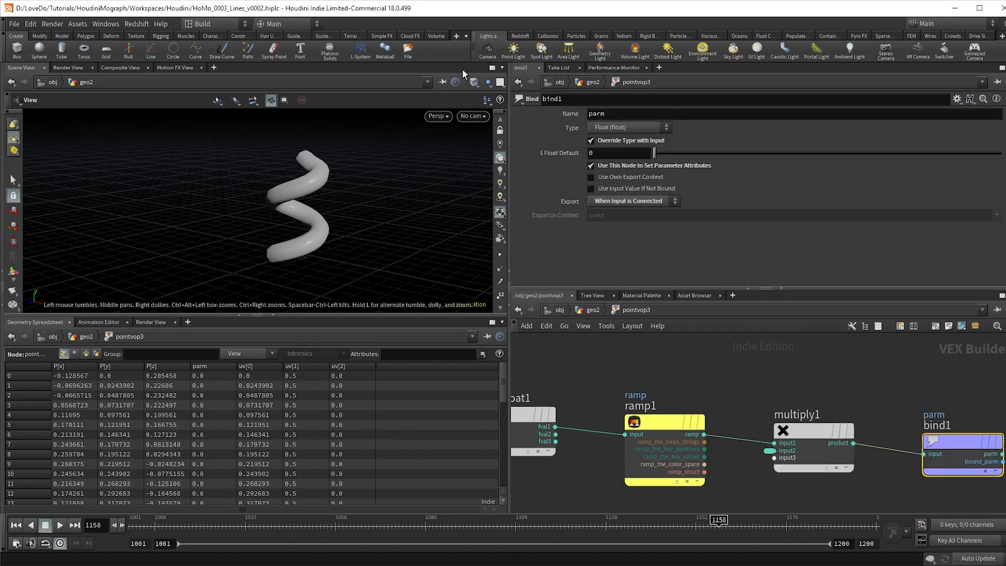
type("pscale")
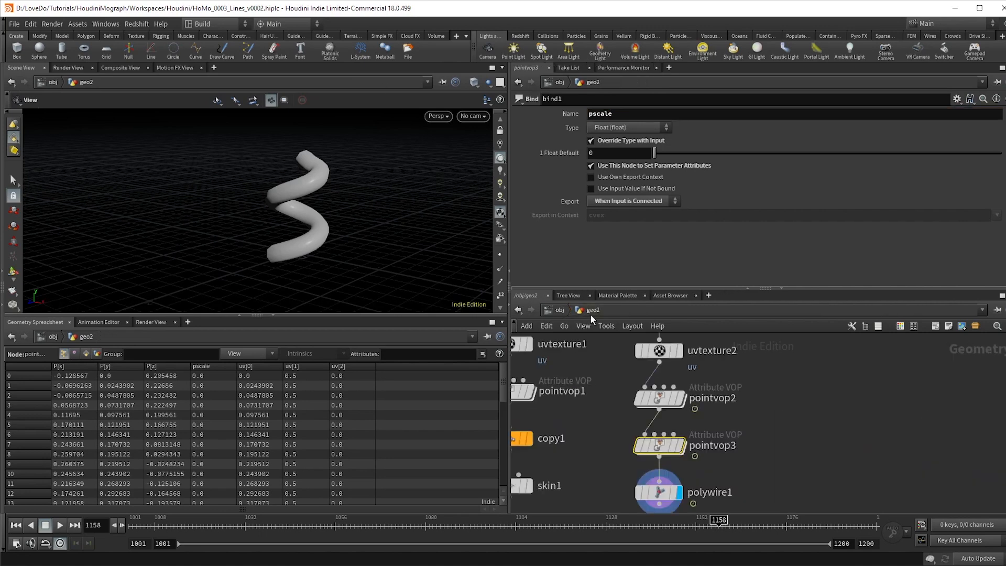
- Set the taper multiplier to 0.09 and shape the B-Spline ramp profile along the tube
left_click(658, 493)
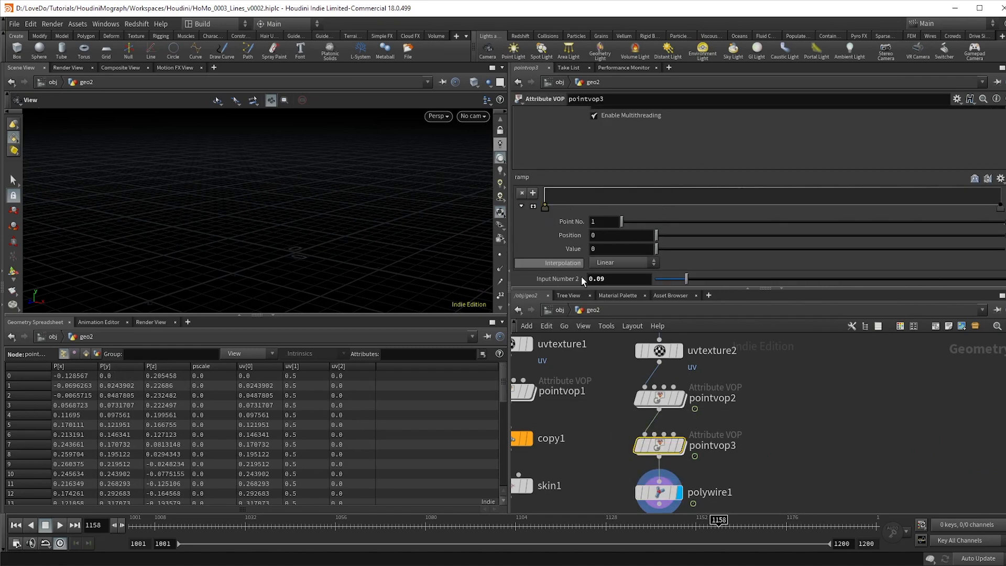
left_click(622, 262)
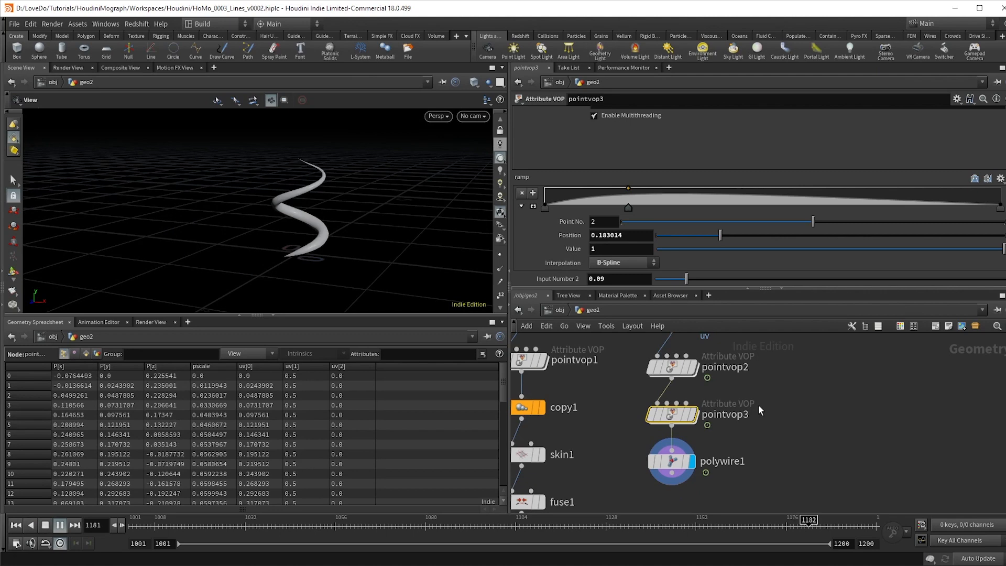
key("tab")
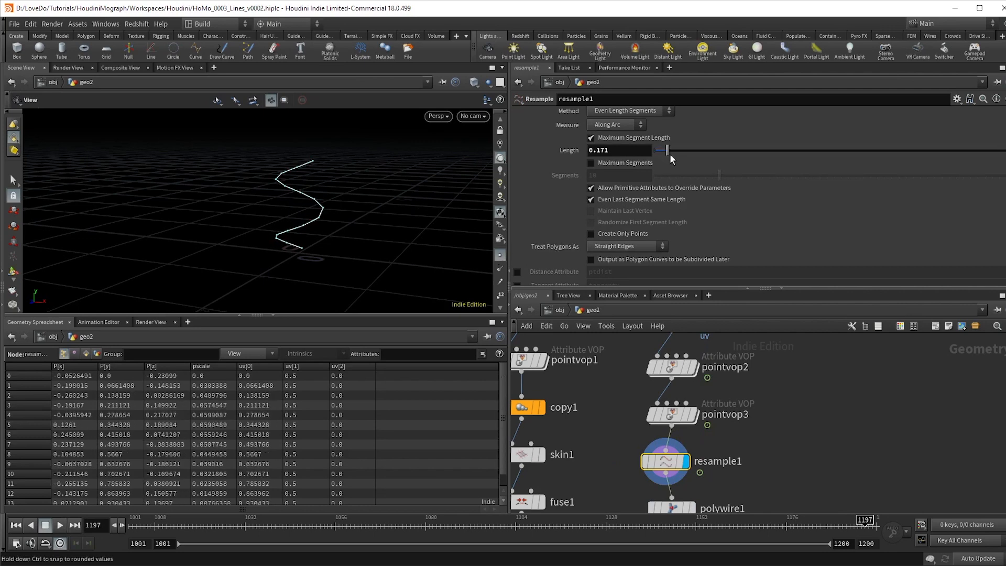
- Resample the curve at length 0.101 treating polygons as subdivision curves
left_click(626, 246)
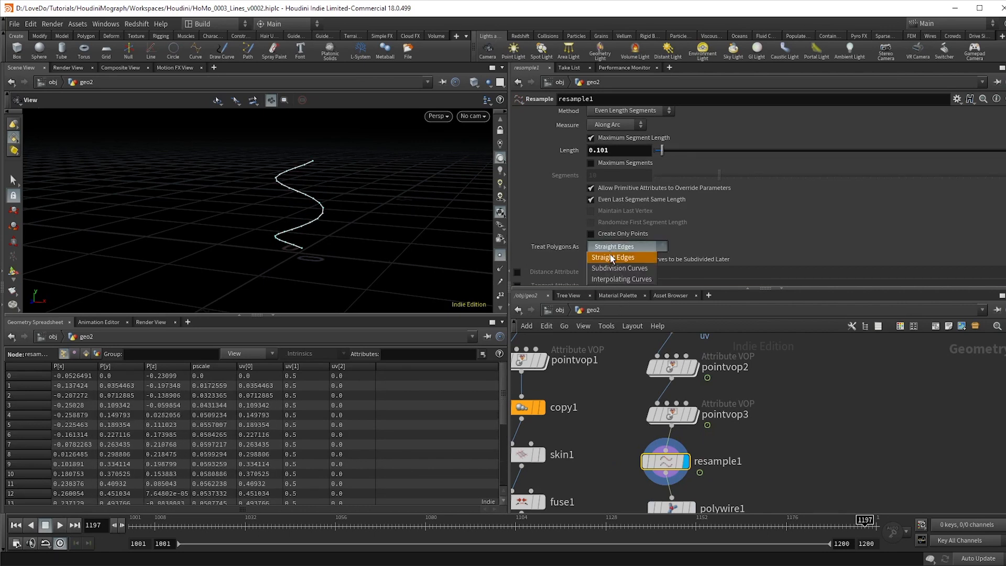
left_click(618, 267)
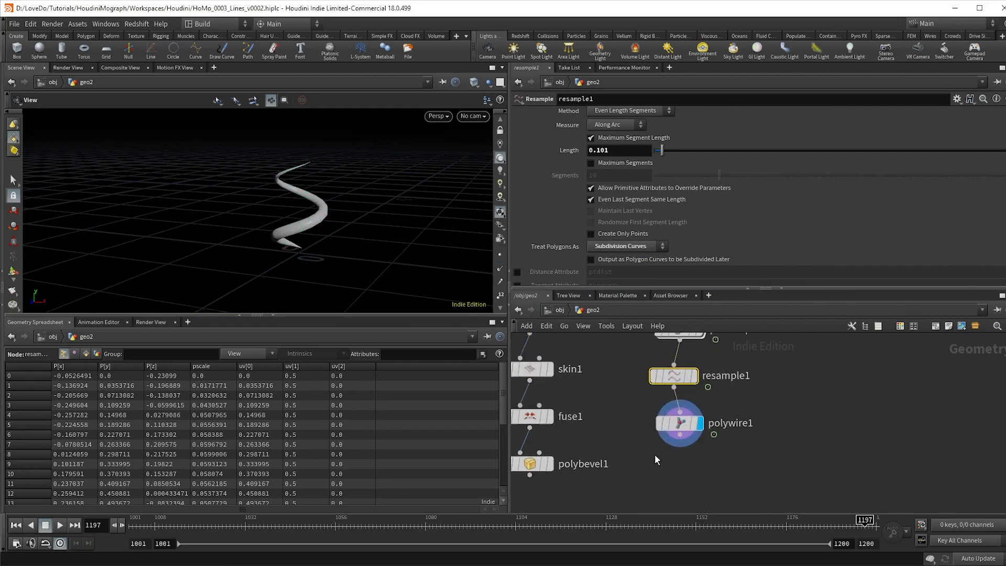
key("Tab")
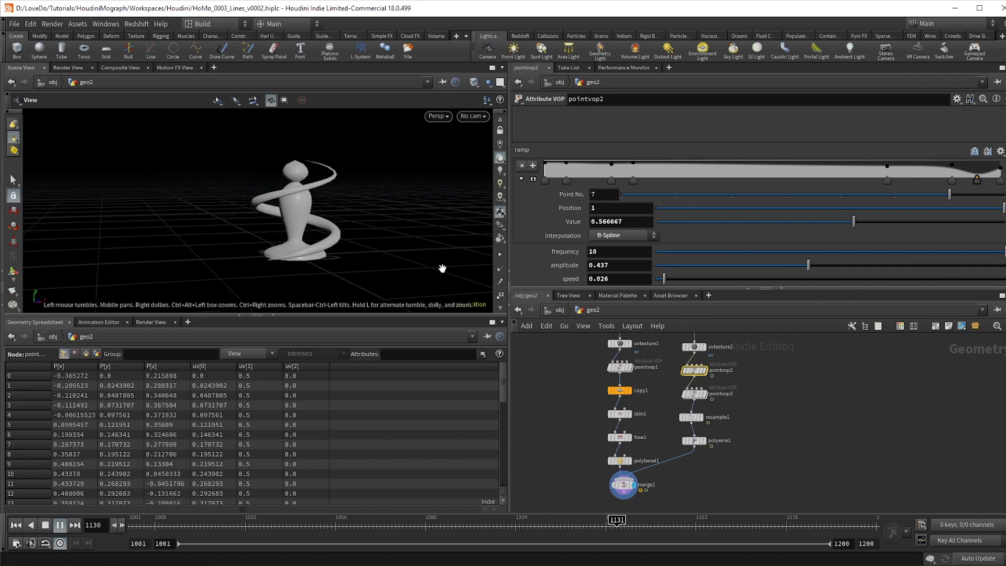
- Merge polybevel1 with polywire1 and widen the swirl to amplitude 0.437, speed 0.026
left_click_drag(616, 519, 795, 519)
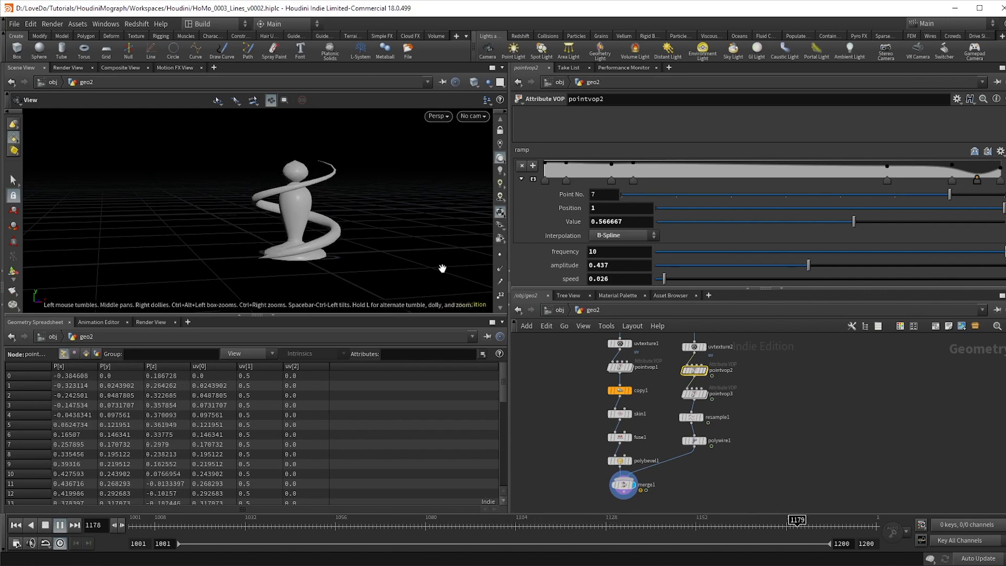